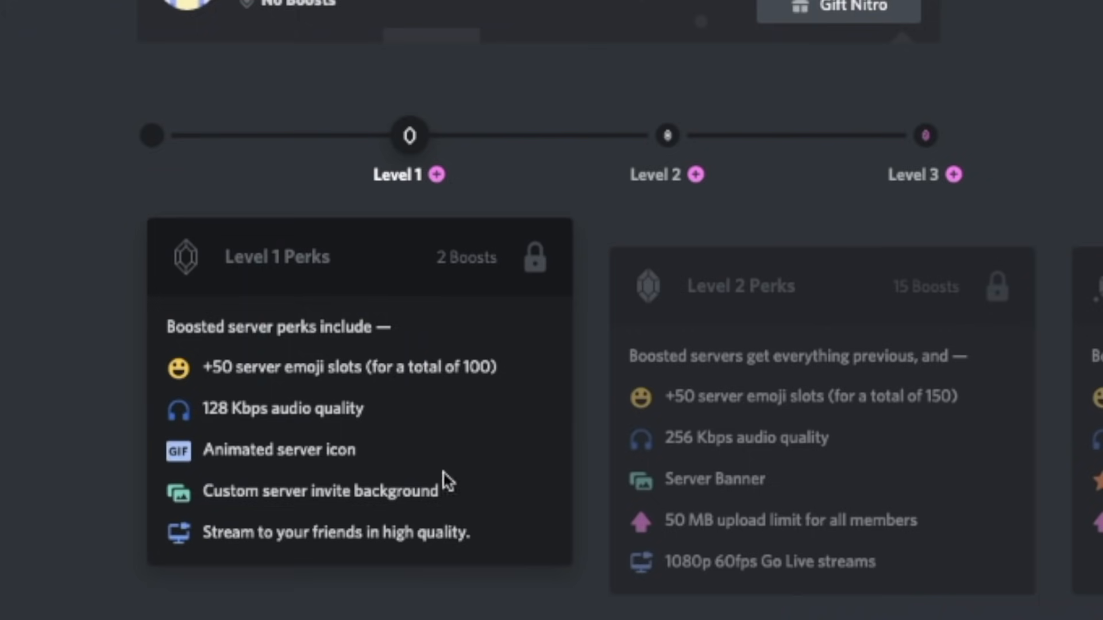
{"action": "mouse_move", "coordinate": [427, 461]}
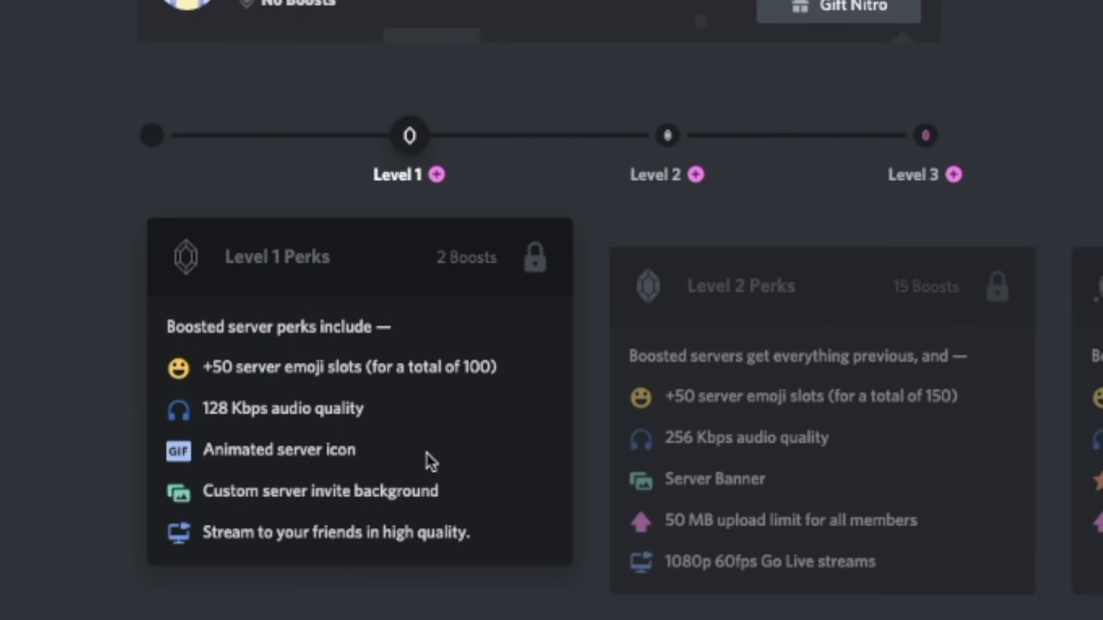
{"action": "mouse_move", "coordinate": [410, 458]}
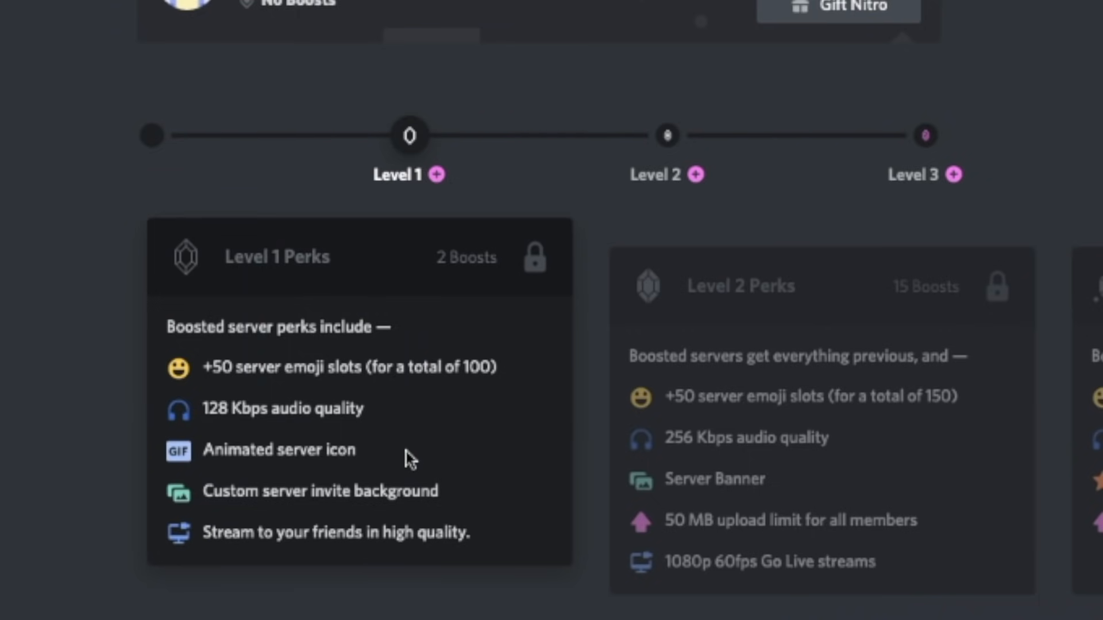
{"action": "mouse_move", "coordinate": [400, 456]}
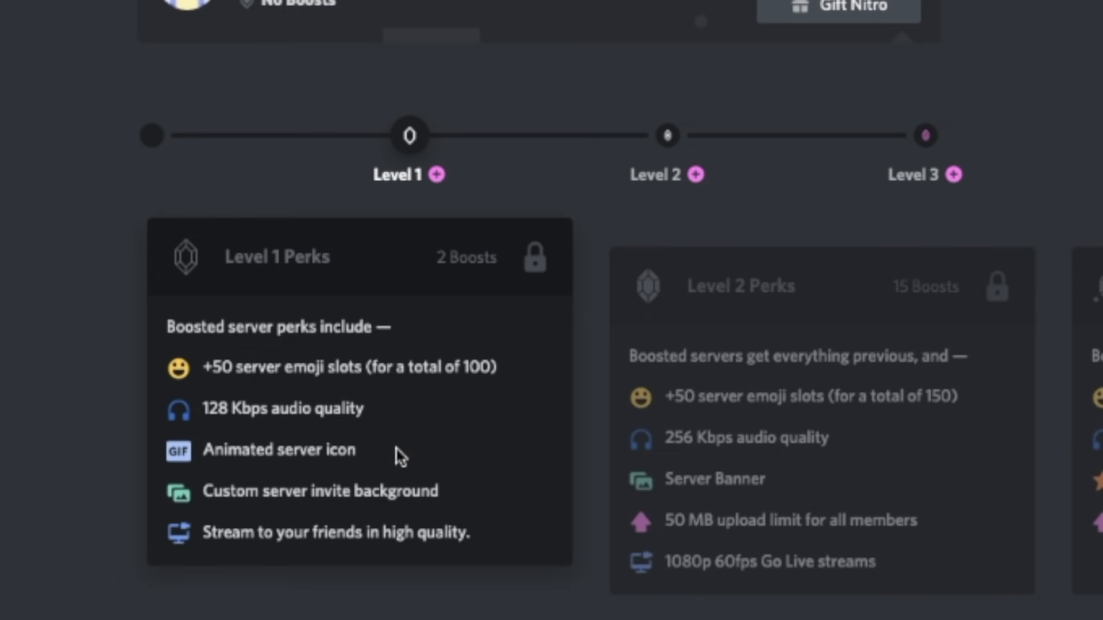
{"action": "mouse_move", "coordinate": [382, 457]}
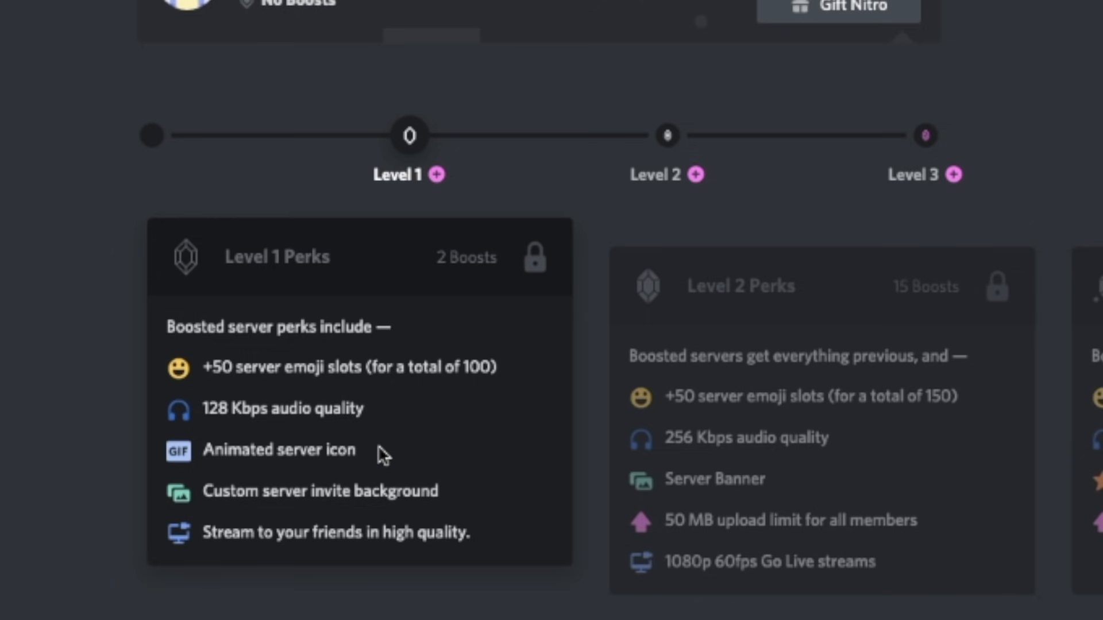
{"action": "mouse_move", "coordinate": [412, 466]}
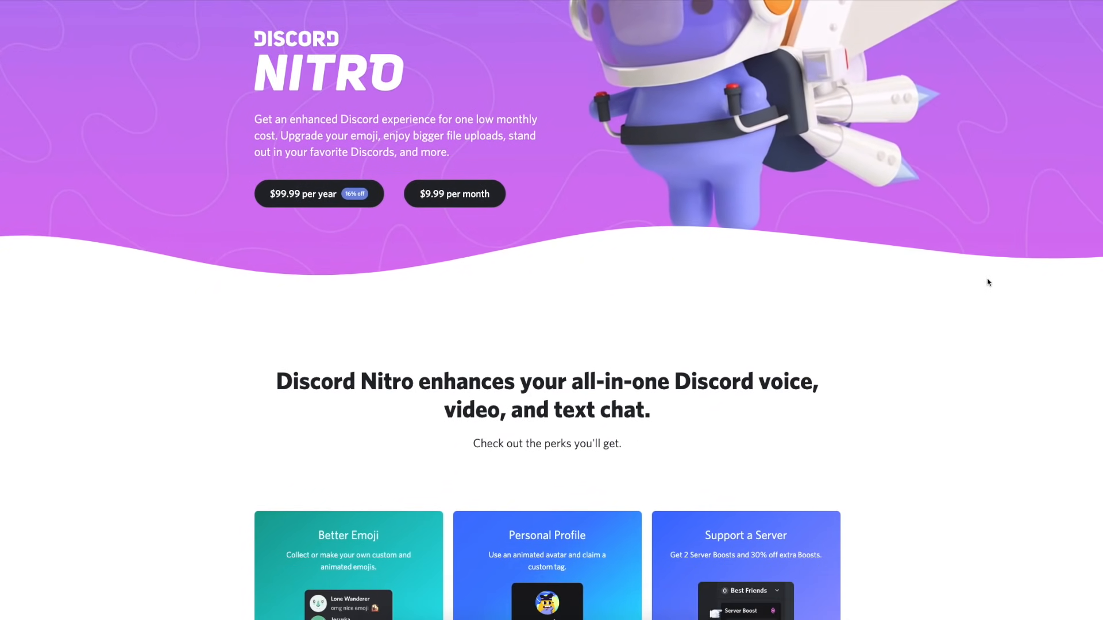
Apply both boosts to the Kapwing Community server, unlocking its Level 1 perks.
{"action": "scroll", "scroll_direction": "down", "scroll_amount": 3}
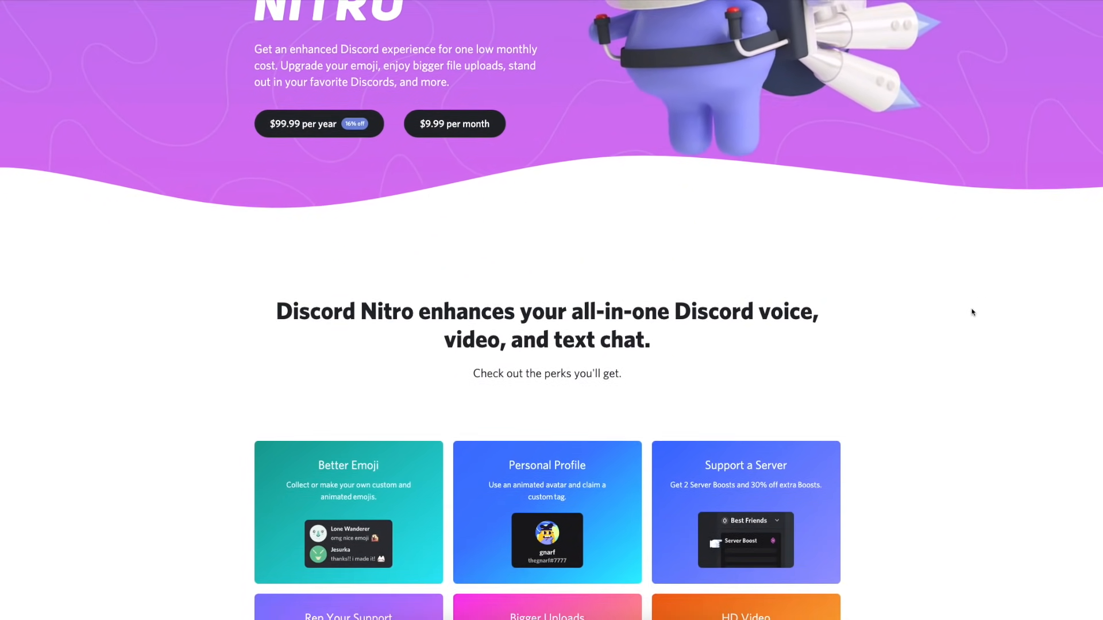
{"action": "scroll", "scroll_direction": "down", "scroll_amount": 3}
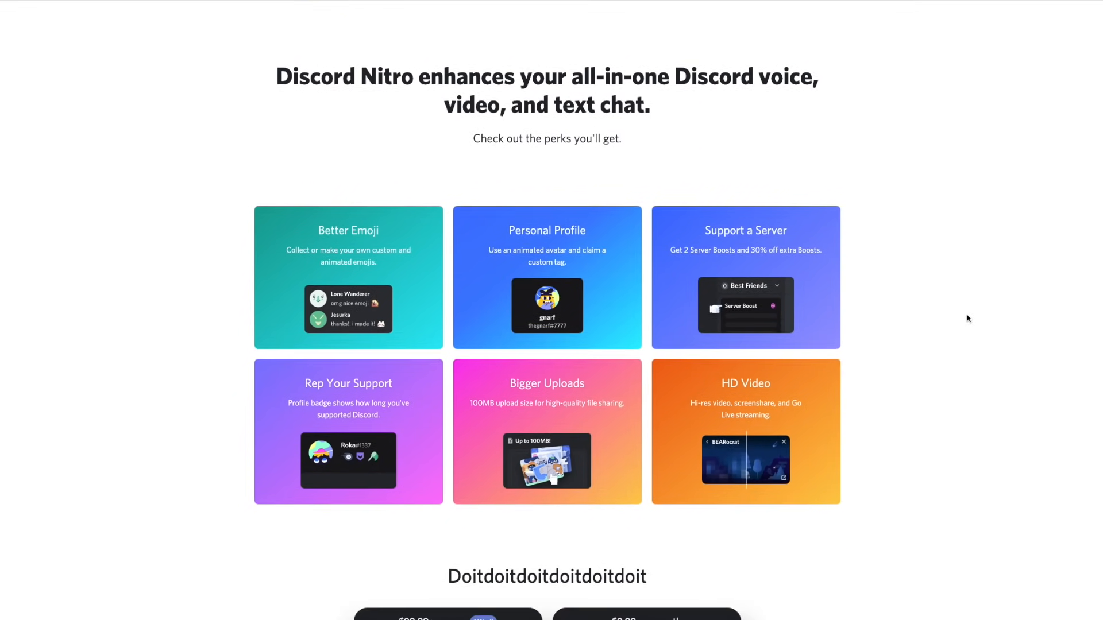
{"action": "scroll", "scroll_direction": "down", "scroll_amount": 3}
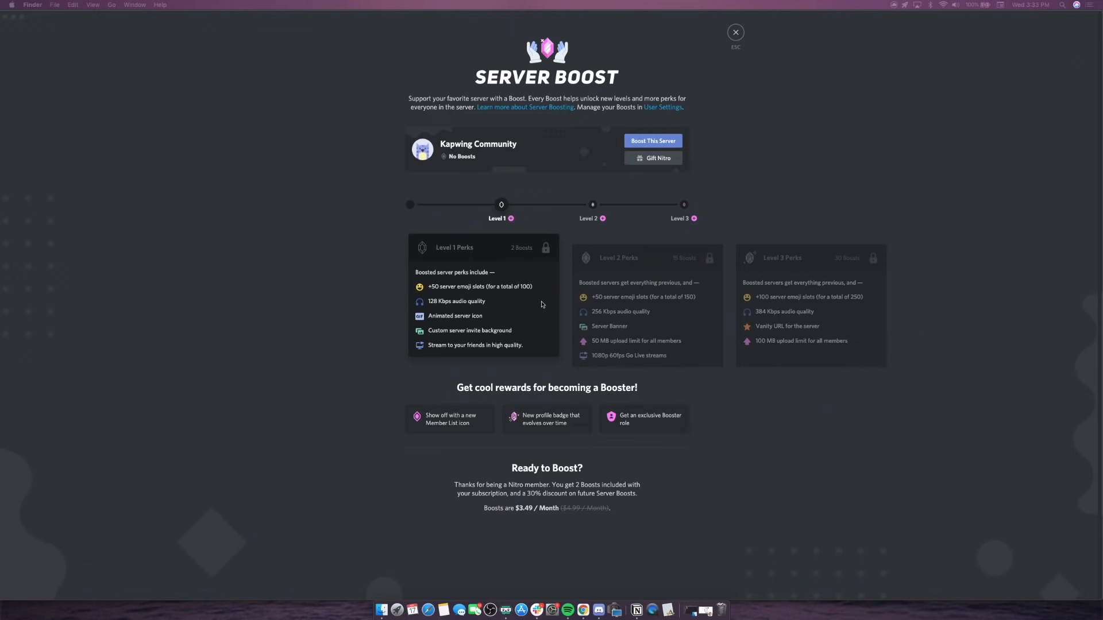
{"action": "mouse_move", "coordinate": [473, 162]}
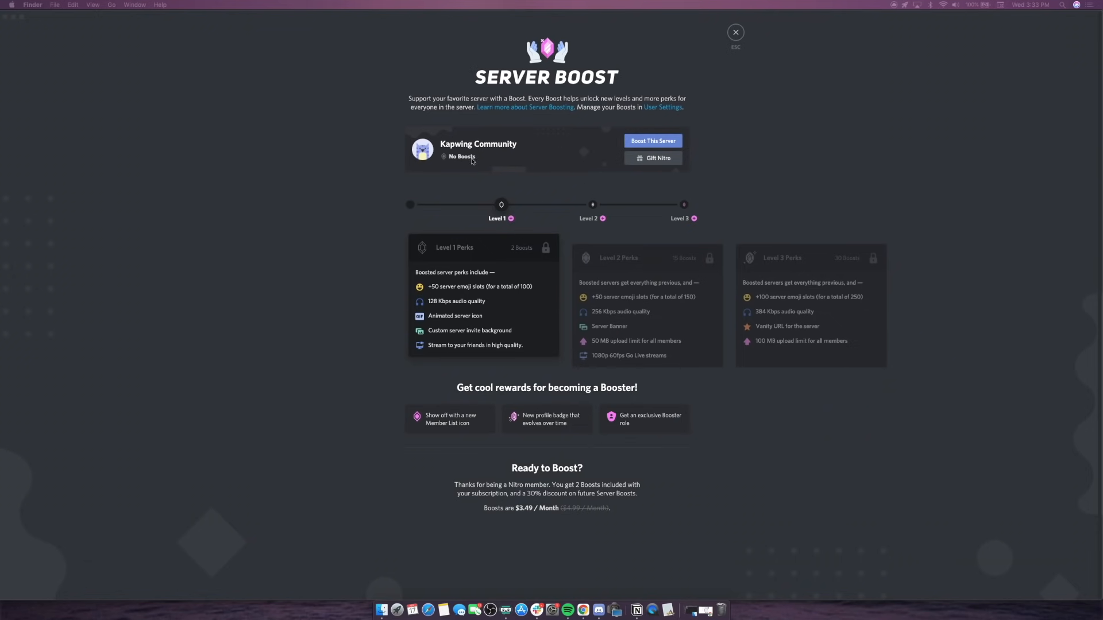
{"action": "mouse_move", "coordinate": [640, 127]}
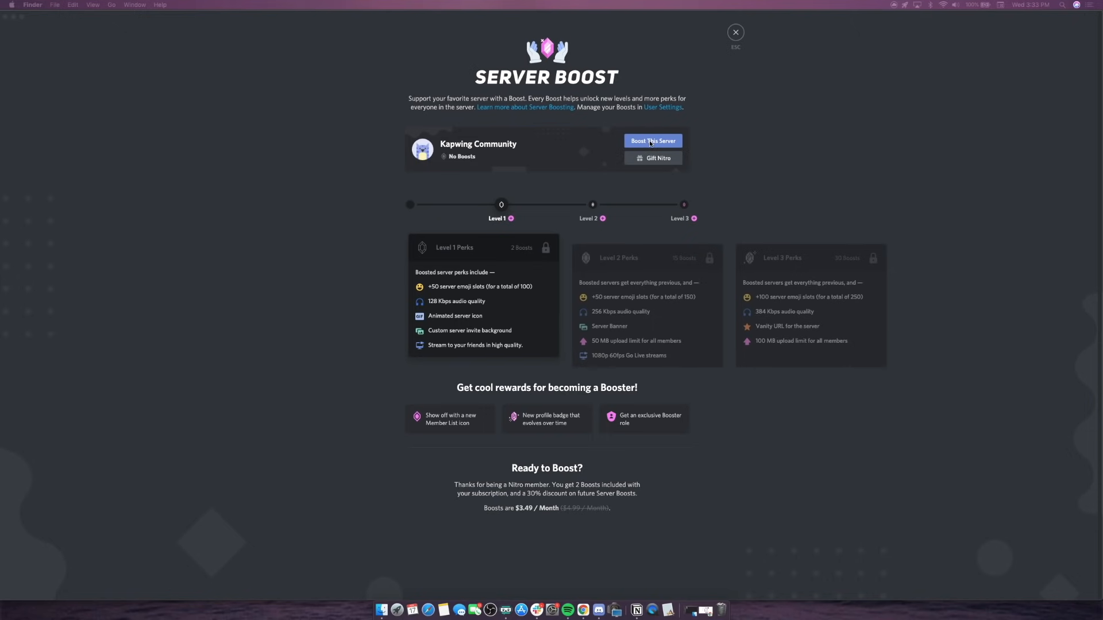
{"action": "left_click", "coordinate": [653, 140]}
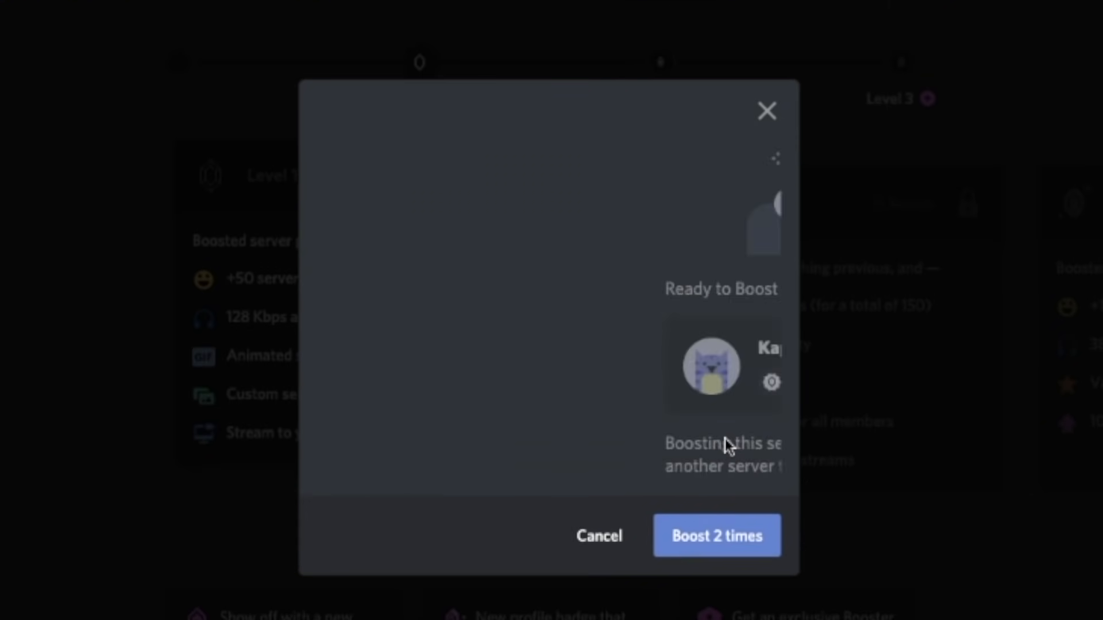
{"action": "left_click", "coordinate": [717, 536]}
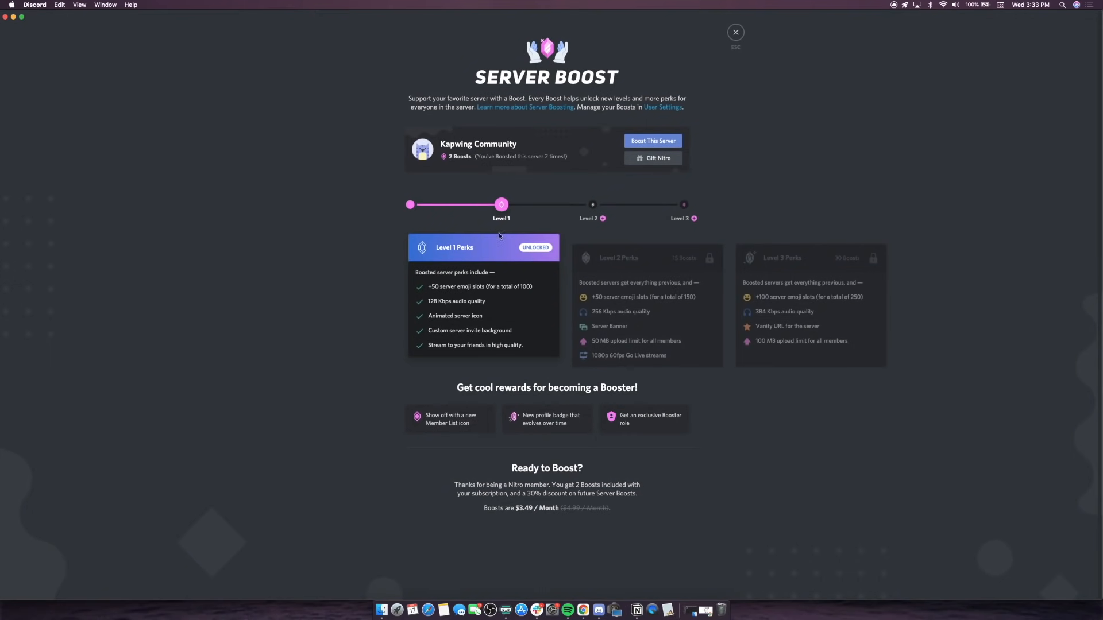
{"action": "mouse_move", "coordinate": [505, 278]}
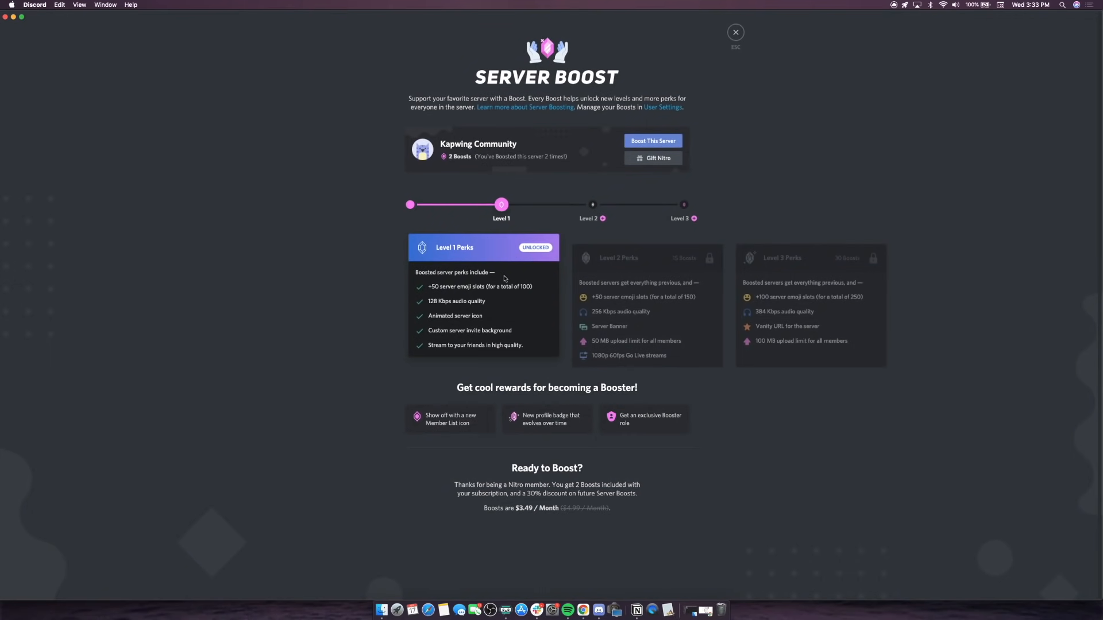
{"action": "mouse_move", "coordinate": [453, 313]}
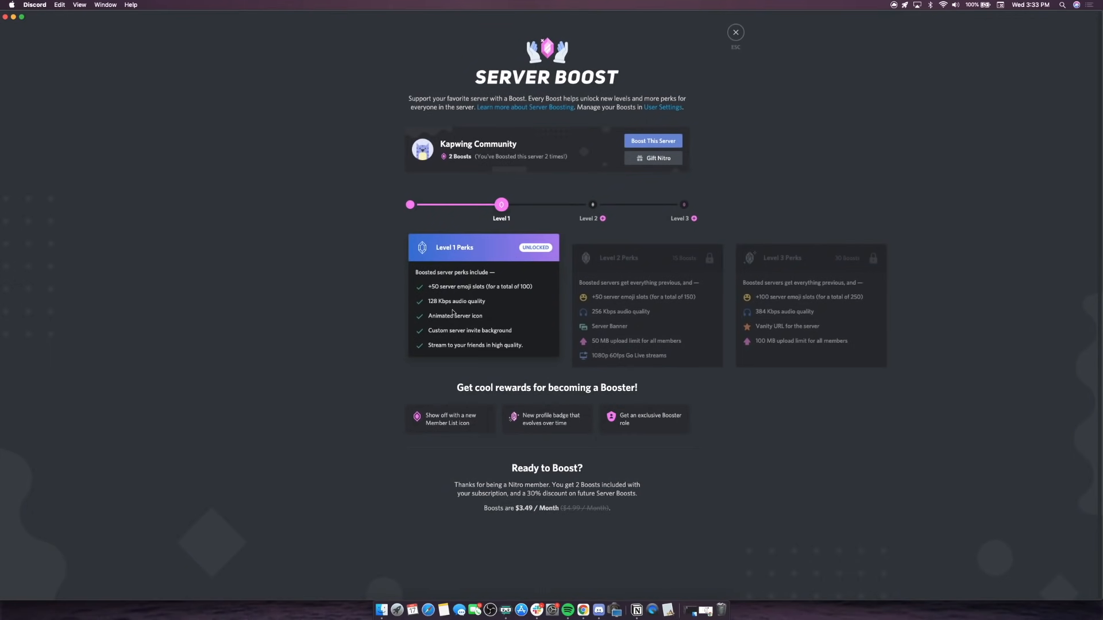
{"action": "double_click", "coordinate": [455, 315]}
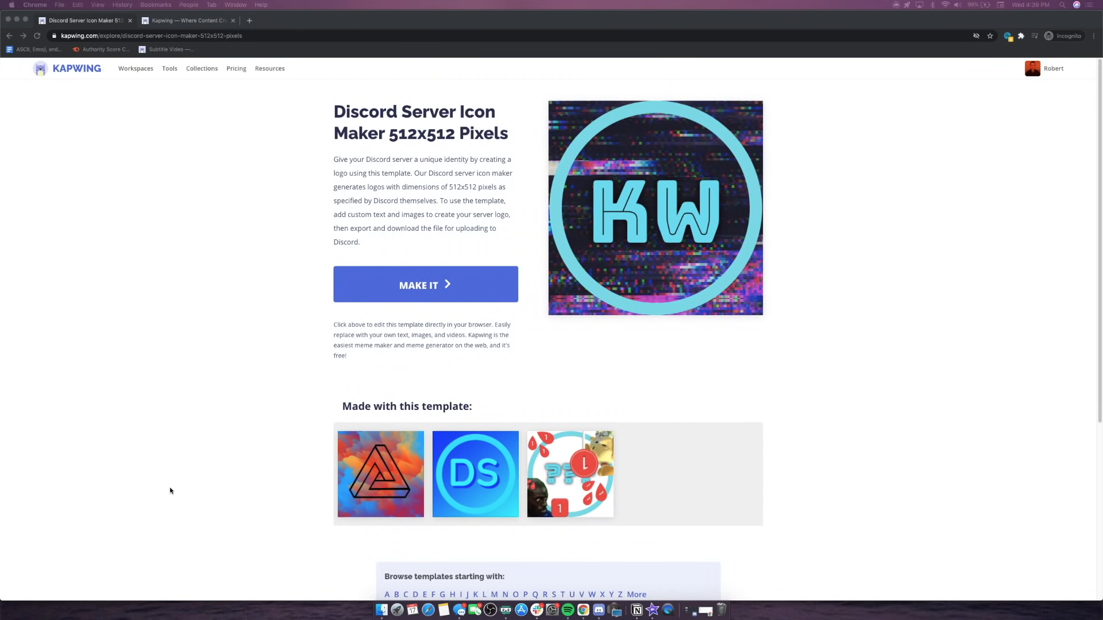
{"action": "mouse_move", "coordinate": [205, 469]}
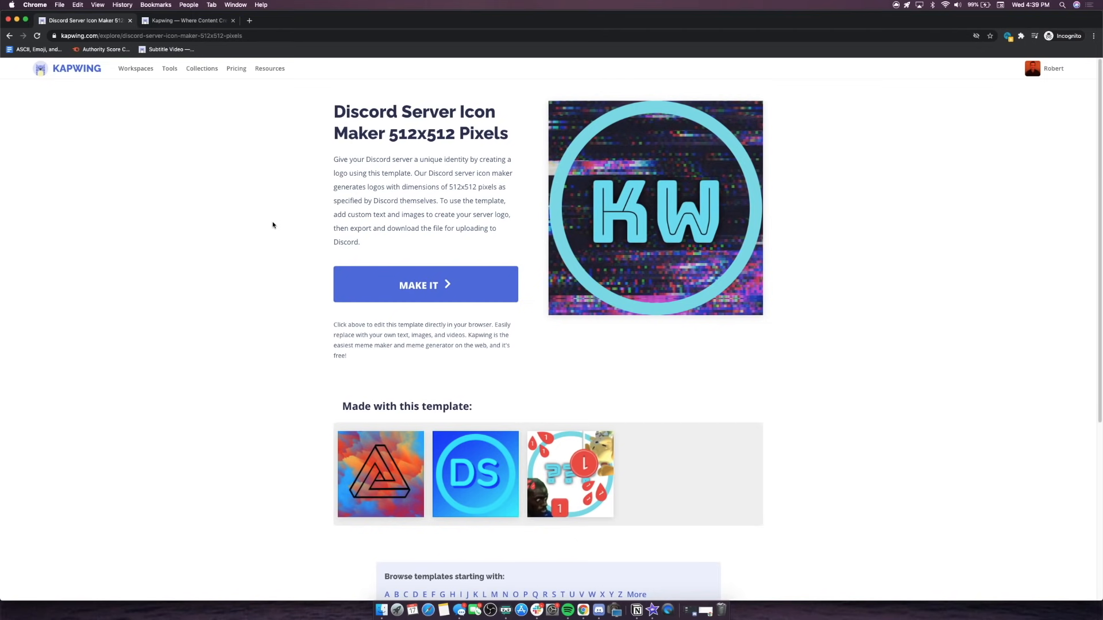
{"action": "mouse_move", "coordinate": [355, 127]}
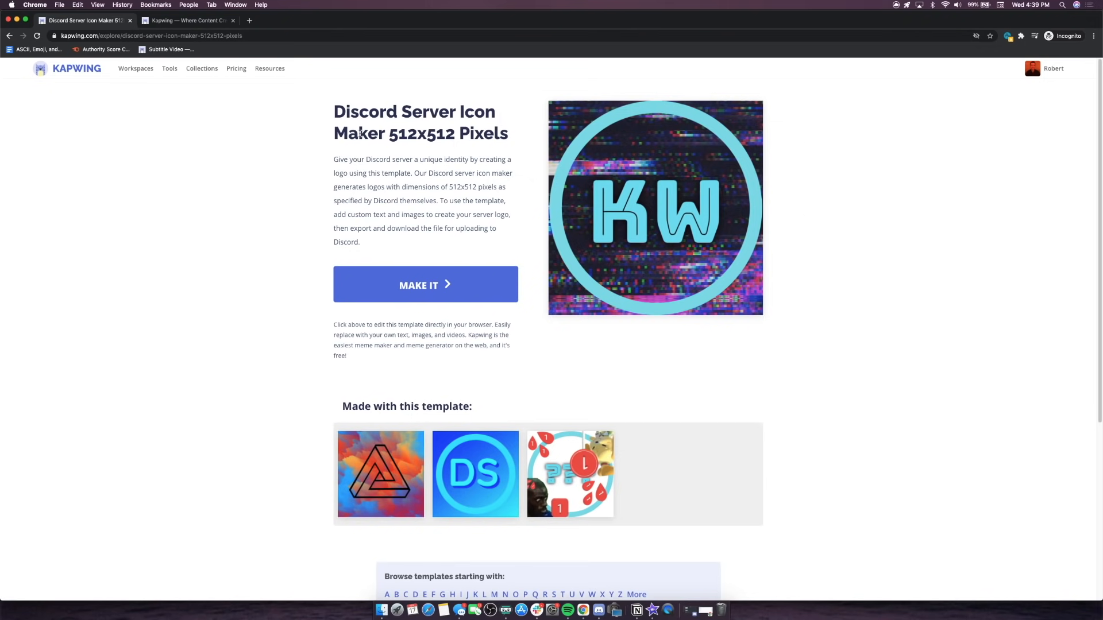
{"action": "mouse_move", "coordinate": [378, 164]}
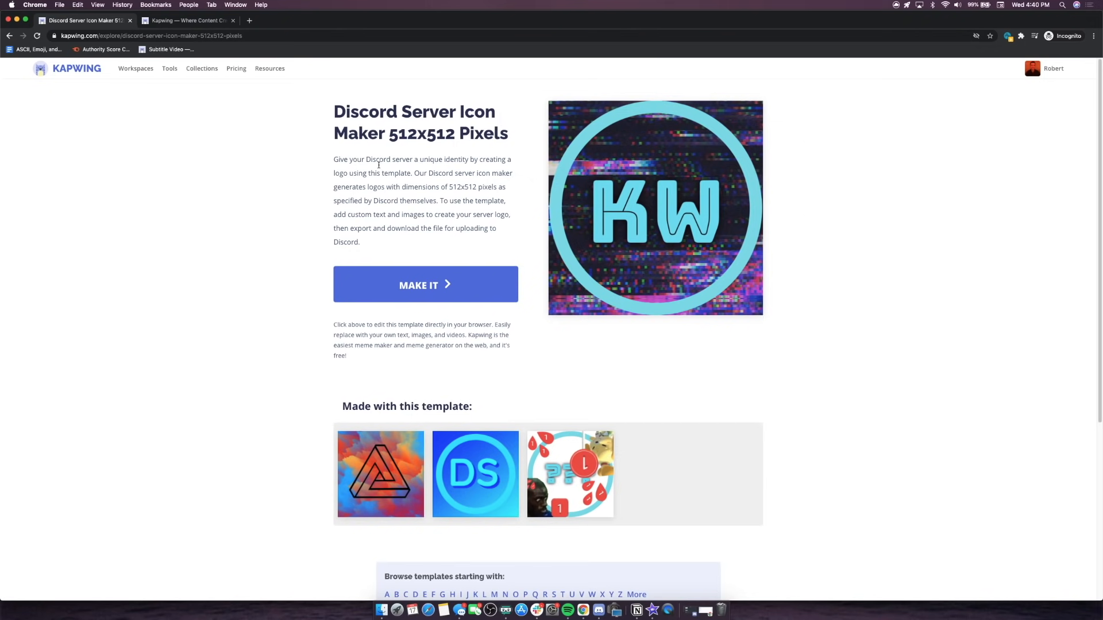
{"action": "mouse_move", "coordinate": [687, 165]}
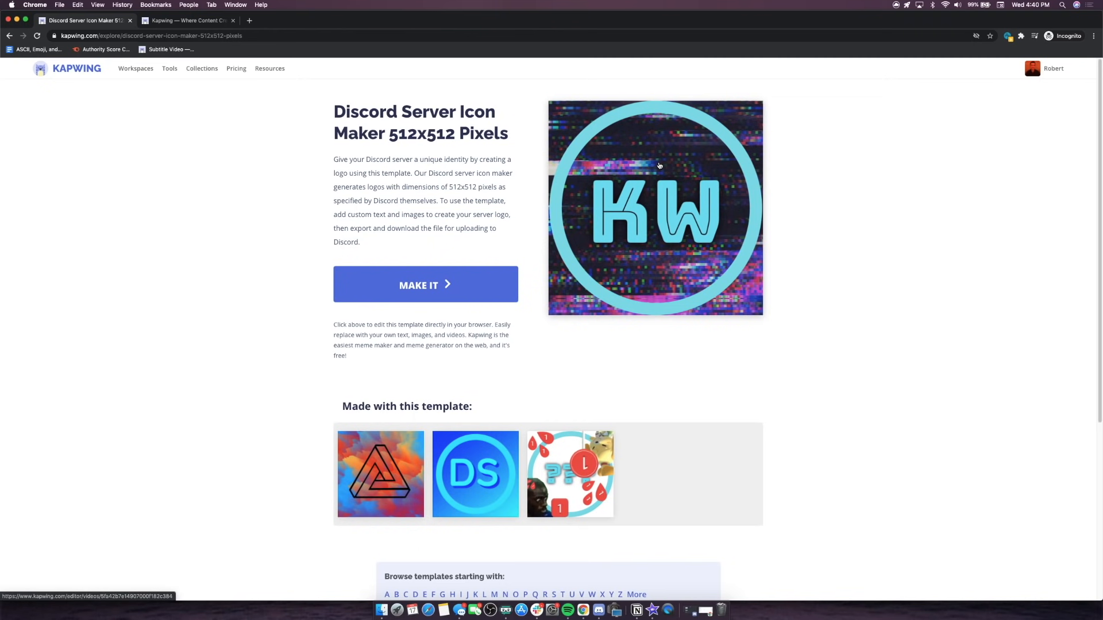
{"action": "mouse_move", "coordinate": [479, 172]}
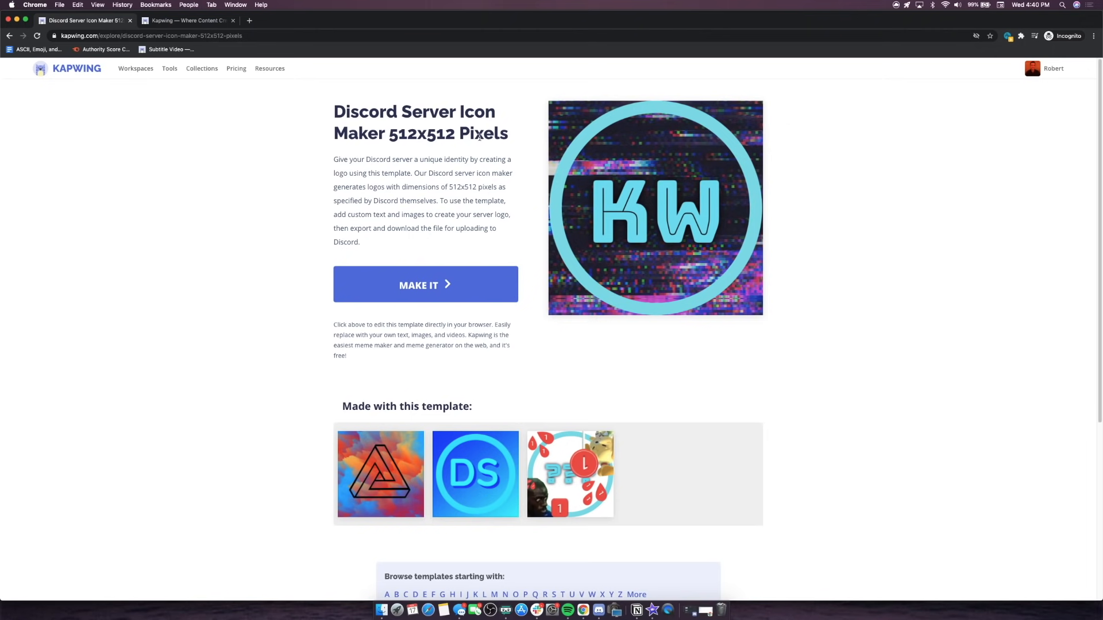
{"action": "mouse_move", "coordinate": [618, 154]}
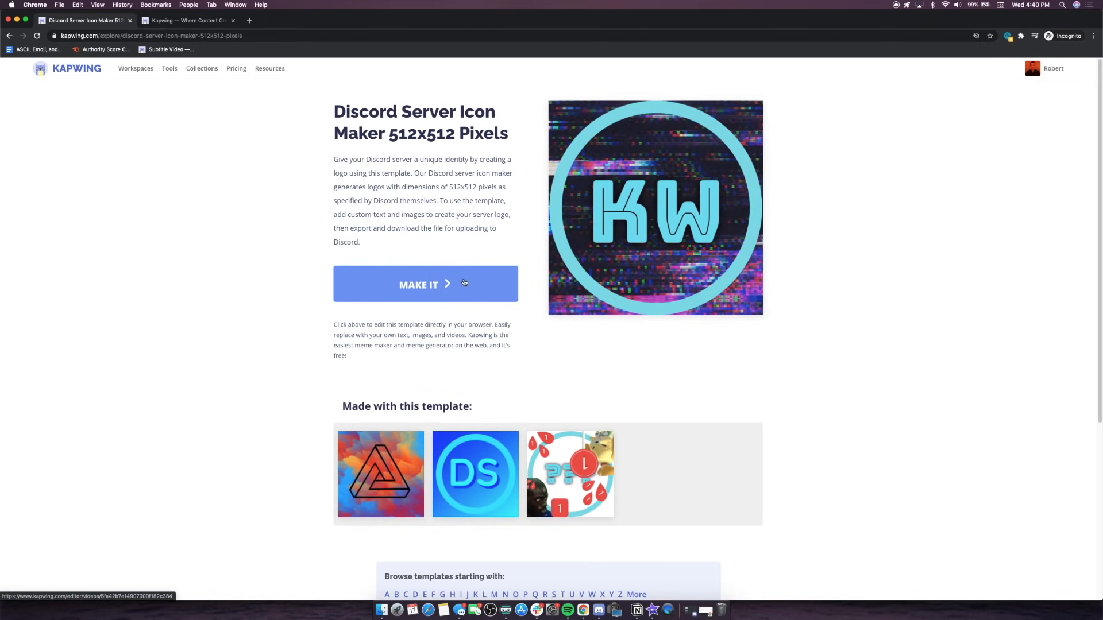
Upload the Kapwing cat logo PNG from Downloads onto the 512x512 icon template canvas.
{"action": "left_click", "coordinate": [425, 284]}
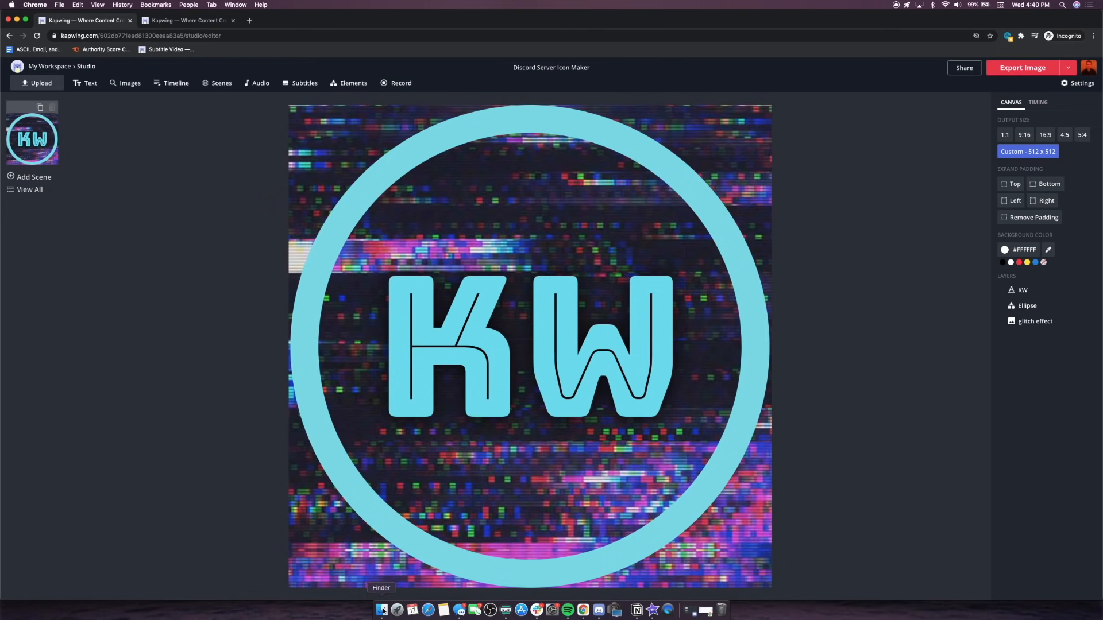
{"action": "left_click", "coordinate": [381, 610]}
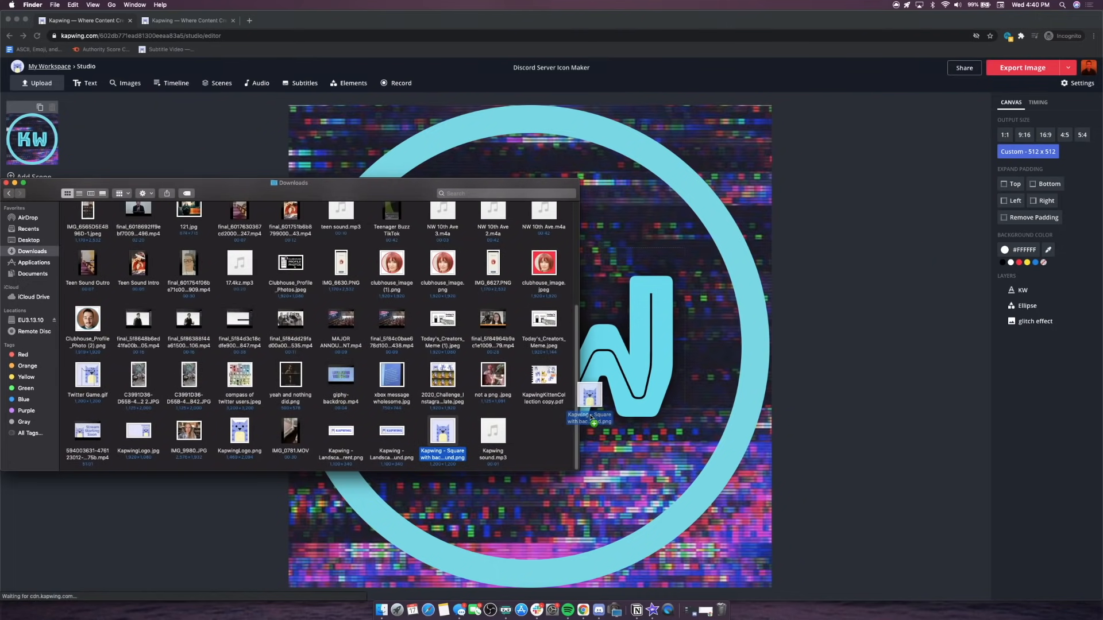
{"action": "double_click", "coordinate": [442, 433]}
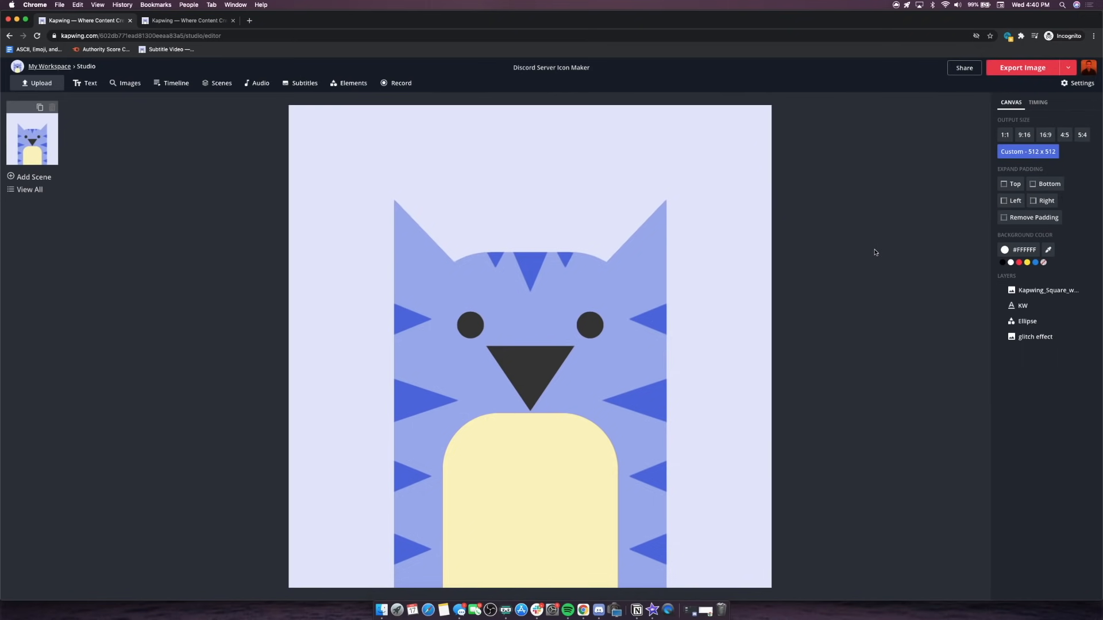
{"action": "mouse_move", "coordinate": [702, 231]}
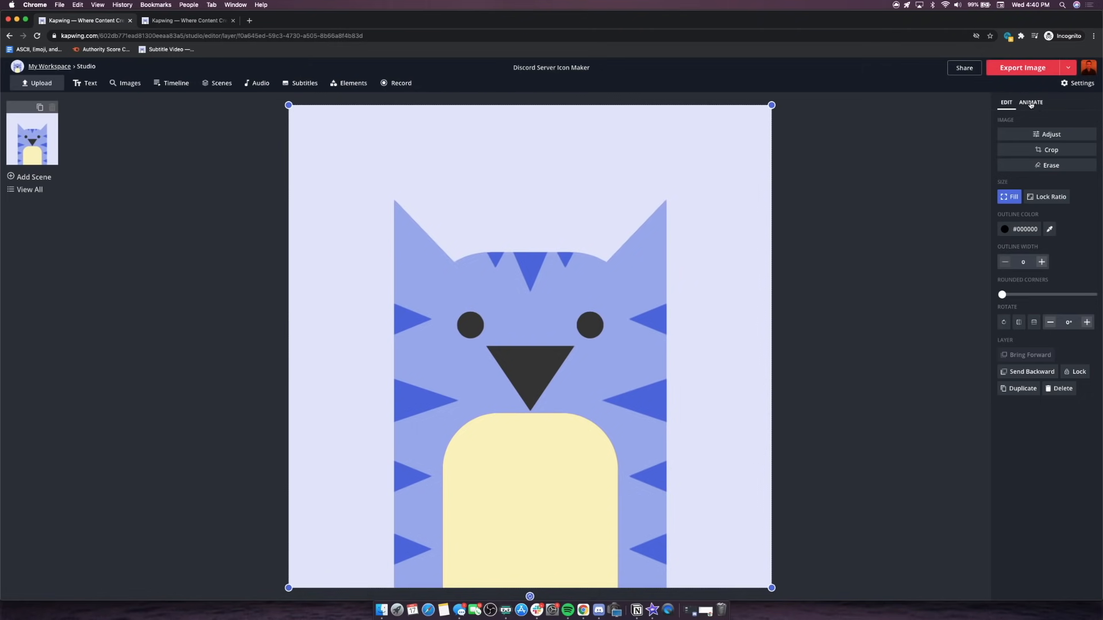
Show the animation options for the cat image layer, still set to None.
{"action": "left_click", "coordinate": [1031, 102]}
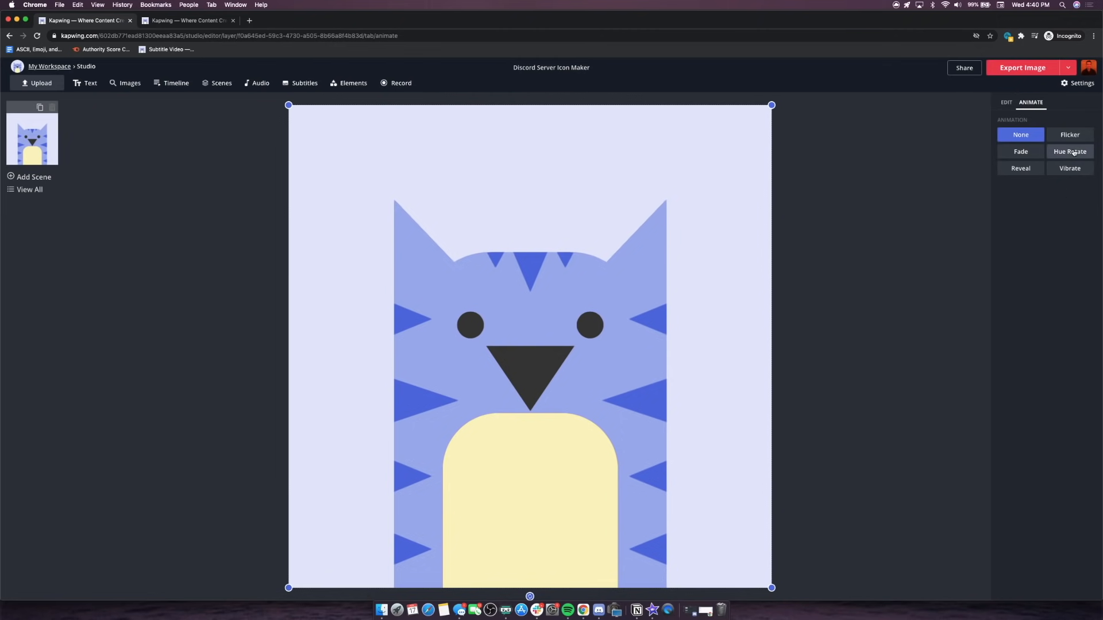
Delete the Ellipse and glitch effect layers, leaving the cat logo image.
{"action": "left_click", "coordinate": [1069, 151]}
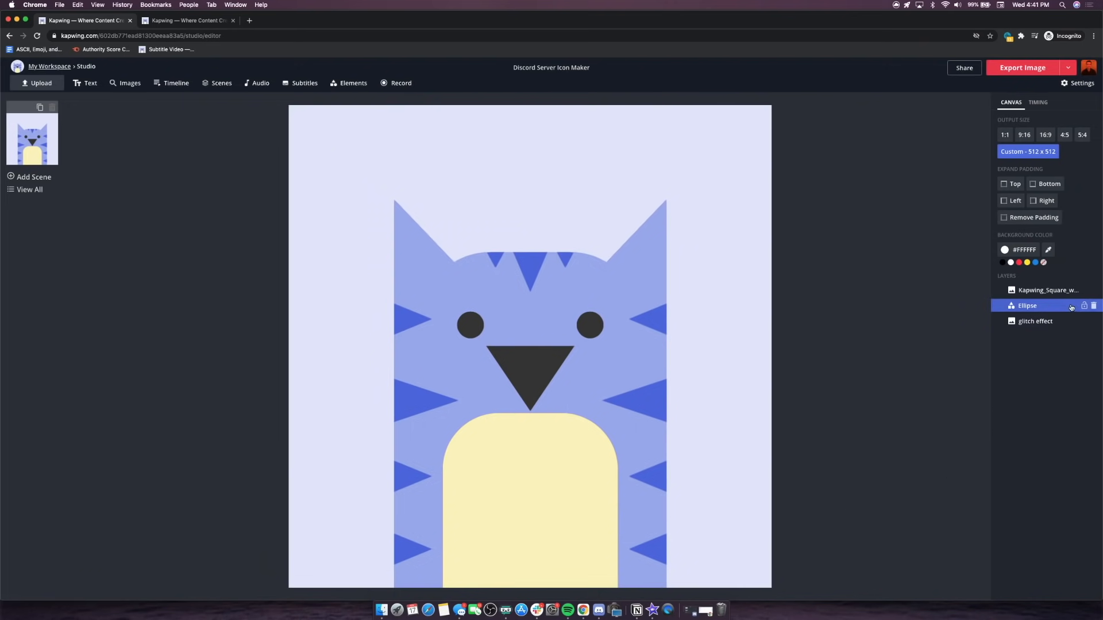
{"action": "left_click", "coordinate": [1035, 320]}
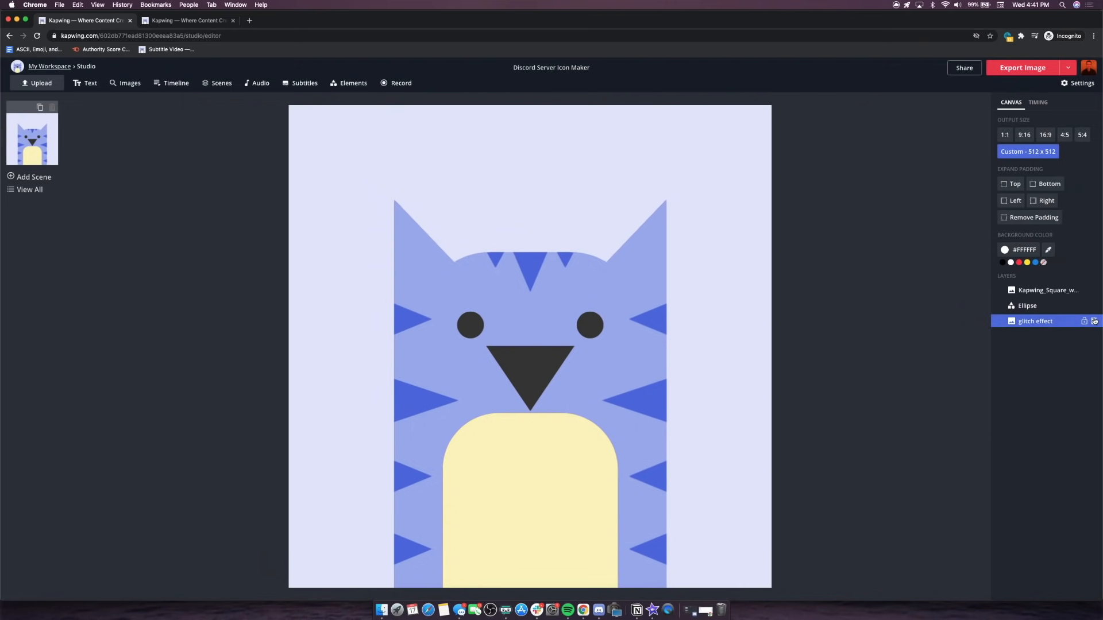
{"action": "left_click", "coordinate": [1095, 322]}
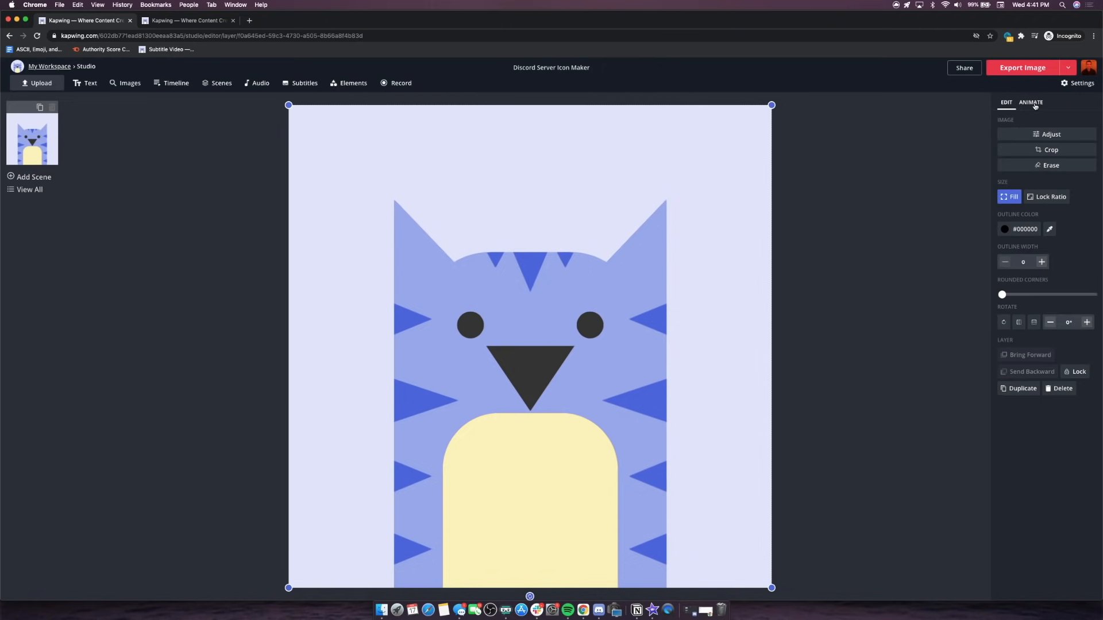
Apply a Hue Rotate animation to the cat image and settle on Slow speed.
{"action": "left_click", "coordinate": [1031, 102]}
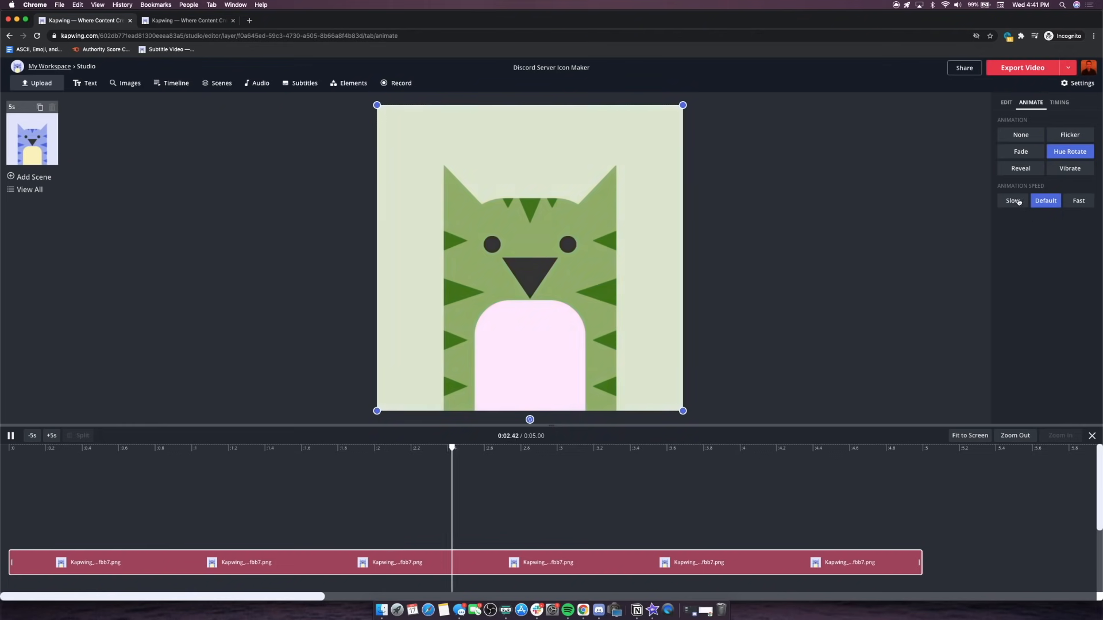
{"action": "left_click", "coordinate": [1079, 200]}
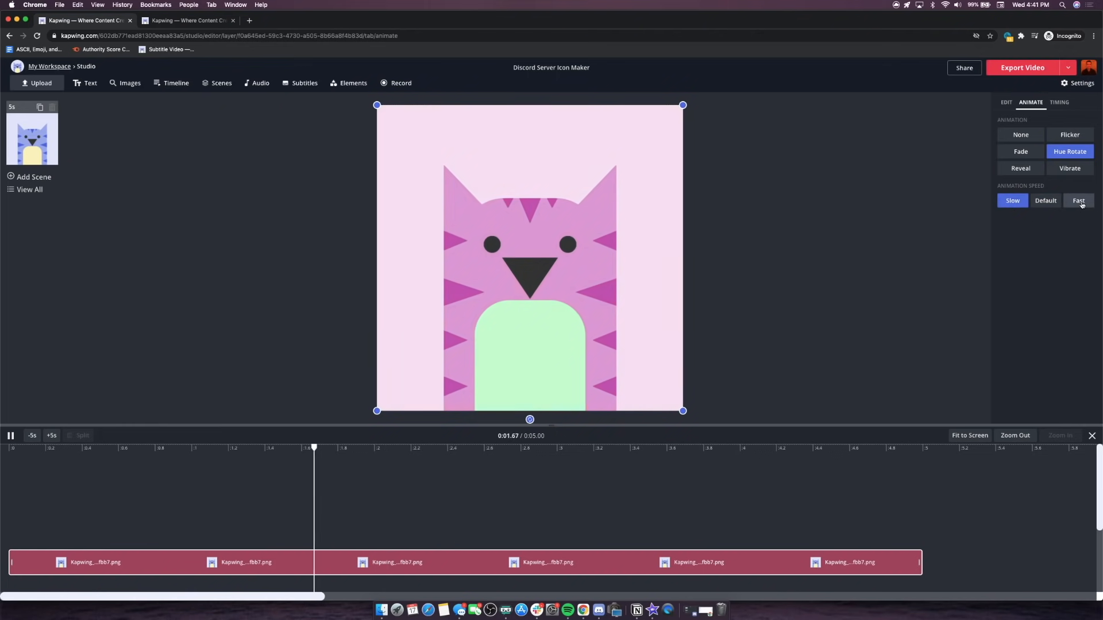
{"action": "left_click", "coordinate": [1079, 200]}
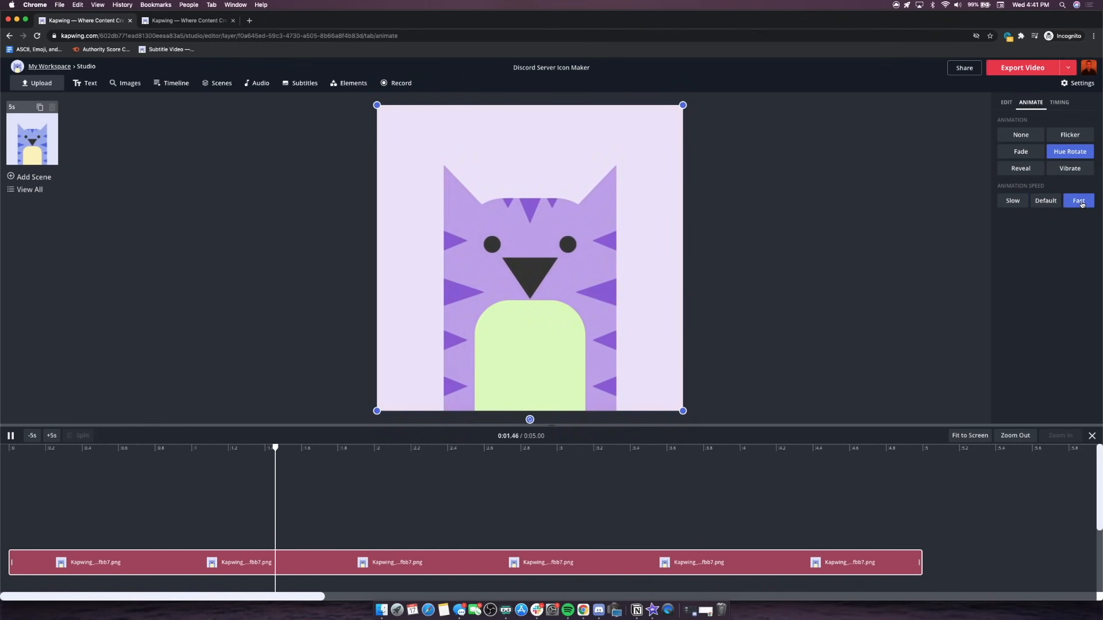
{"action": "left_click", "coordinate": [1013, 200]}
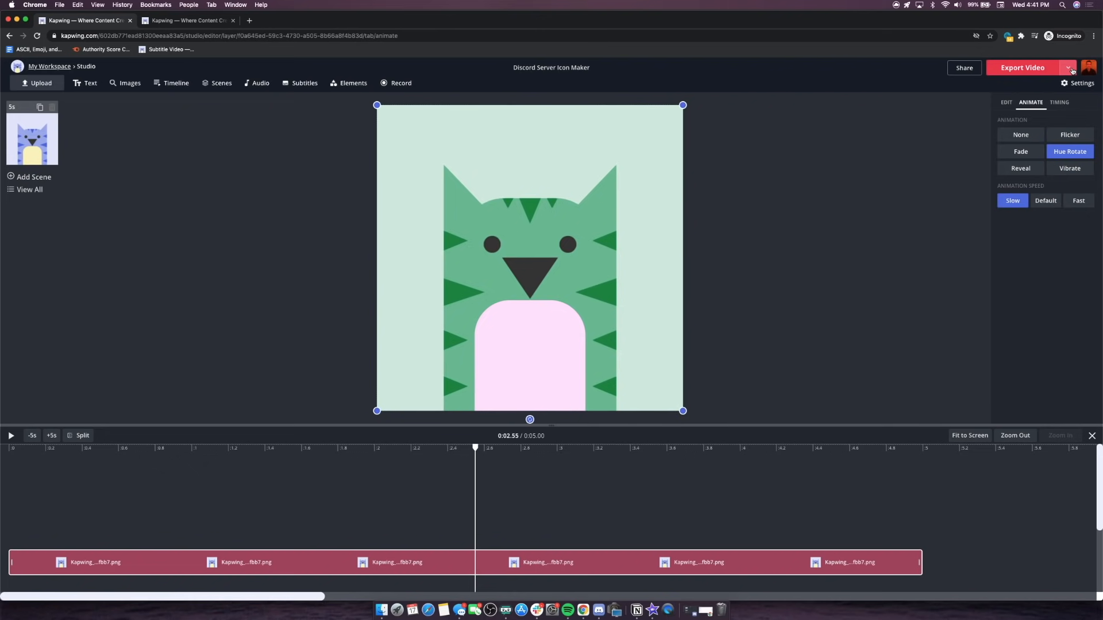
Export the hue-rotating cat project as a GIF.
{"action": "left_click", "coordinate": [1067, 68]}
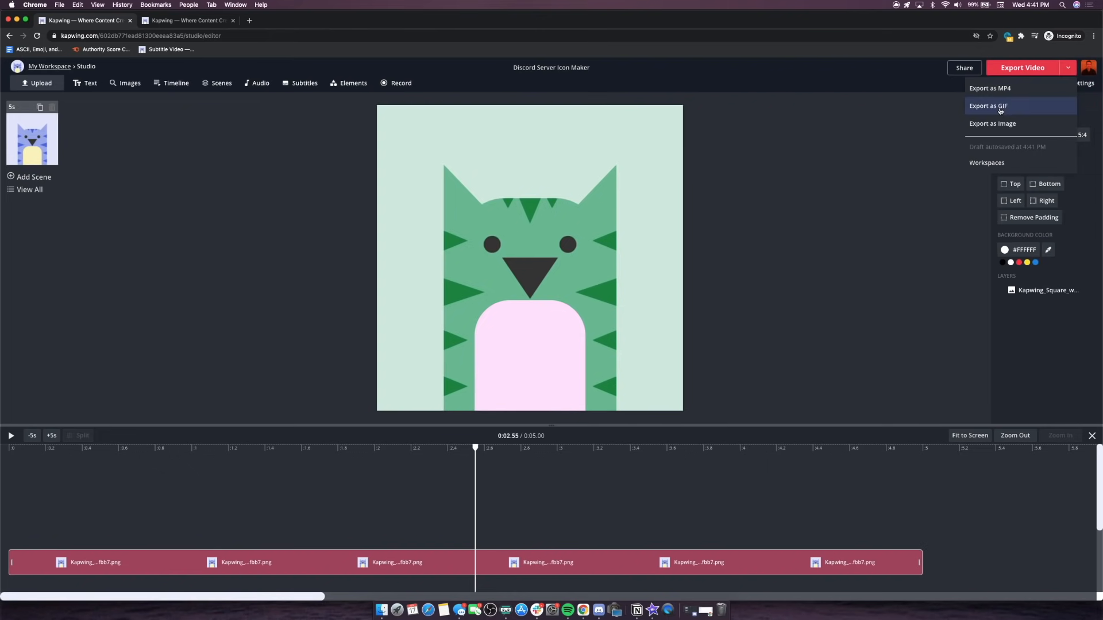
{"action": "left_click", "coordinate": [988, 106]}
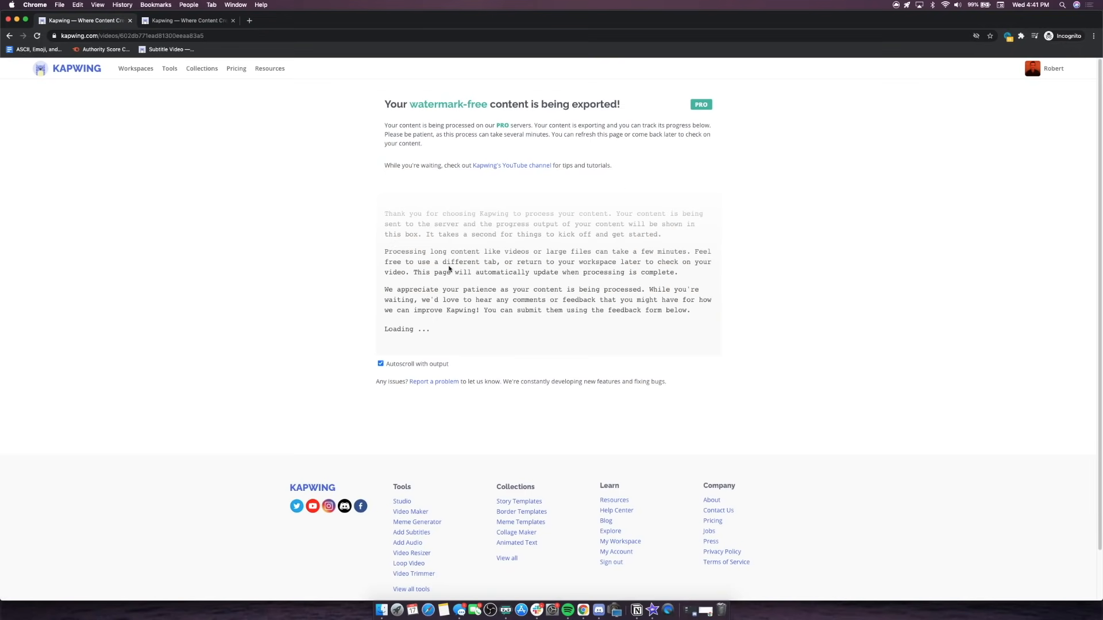
{"action": "mouse_move", "coordinate": [533, 178]}
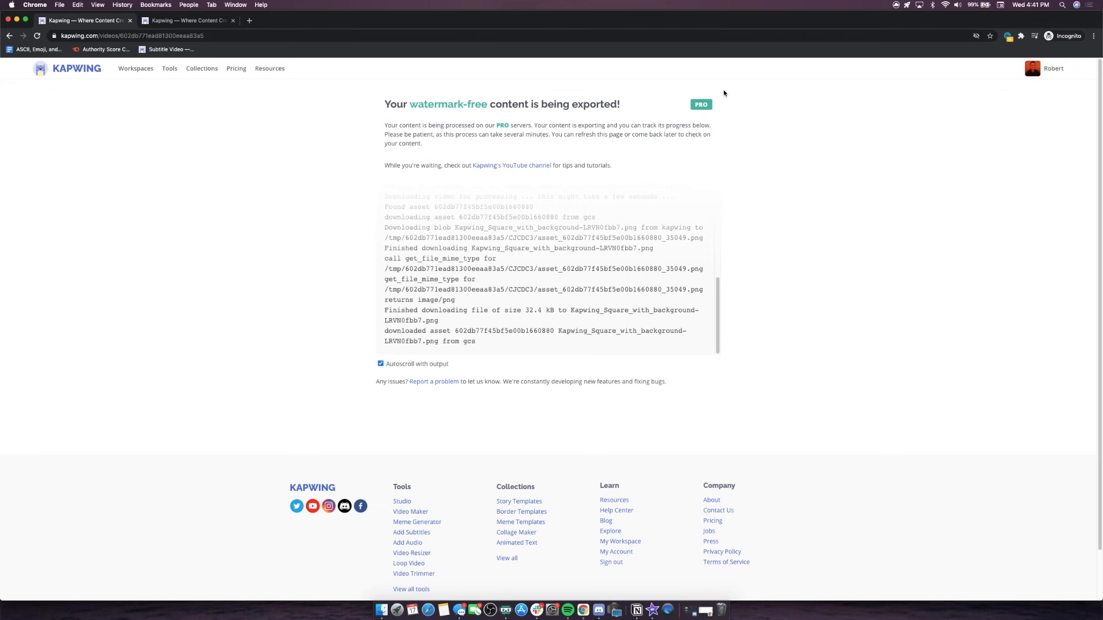
{"action": "mouse_move", "coordinate": [757, 256]}
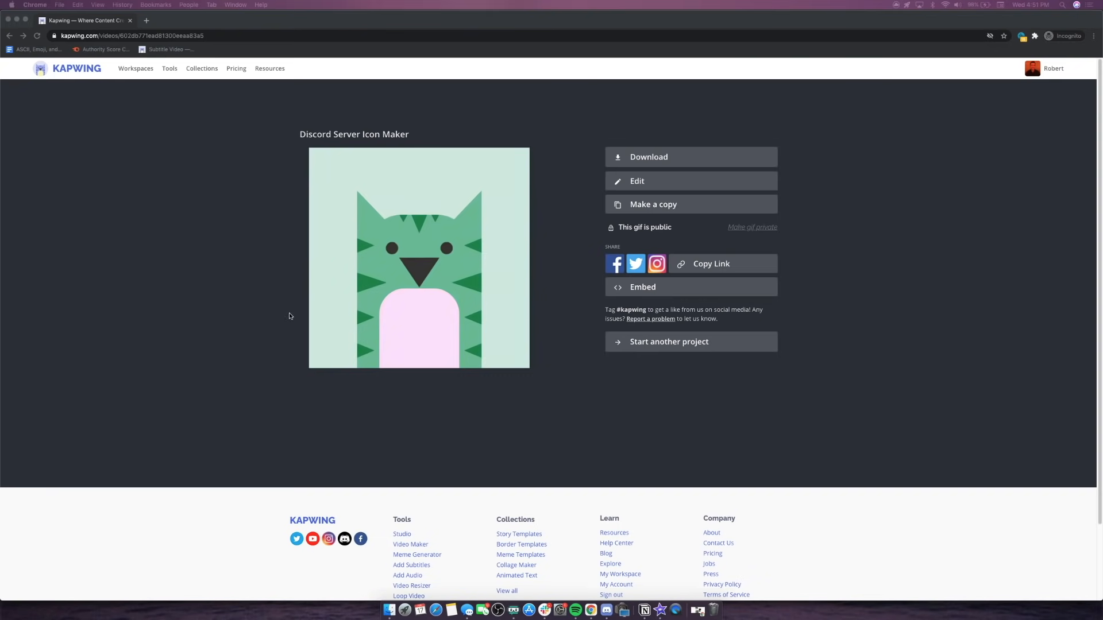
{"action": "mouse_move", "coordinate": [373, 317]}
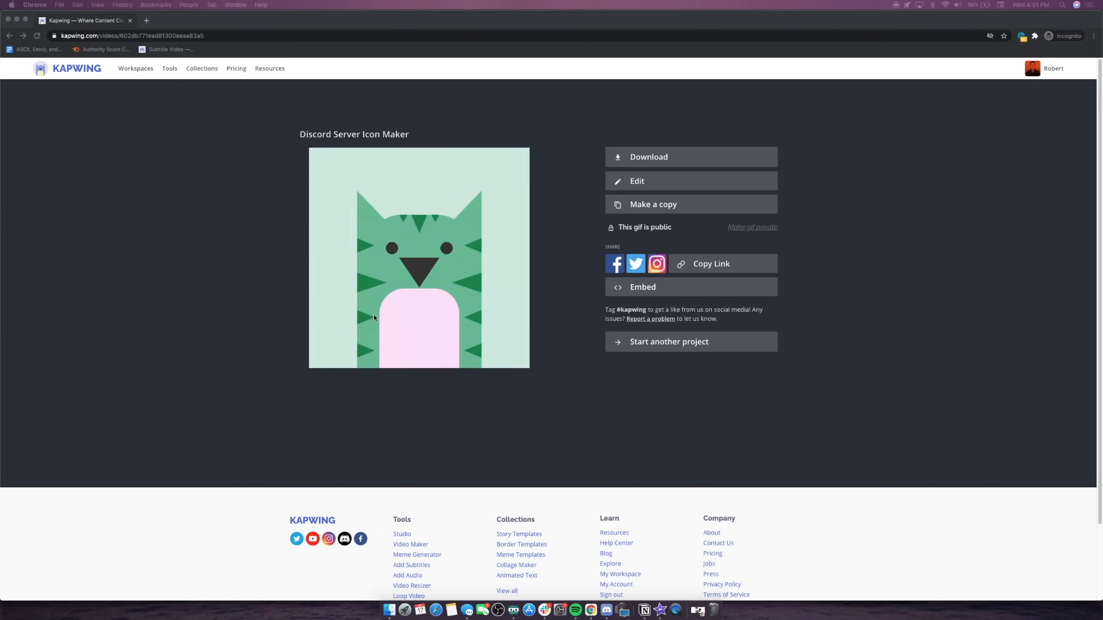
{"action": "mouse_move", "coordinate": [504, 193]}
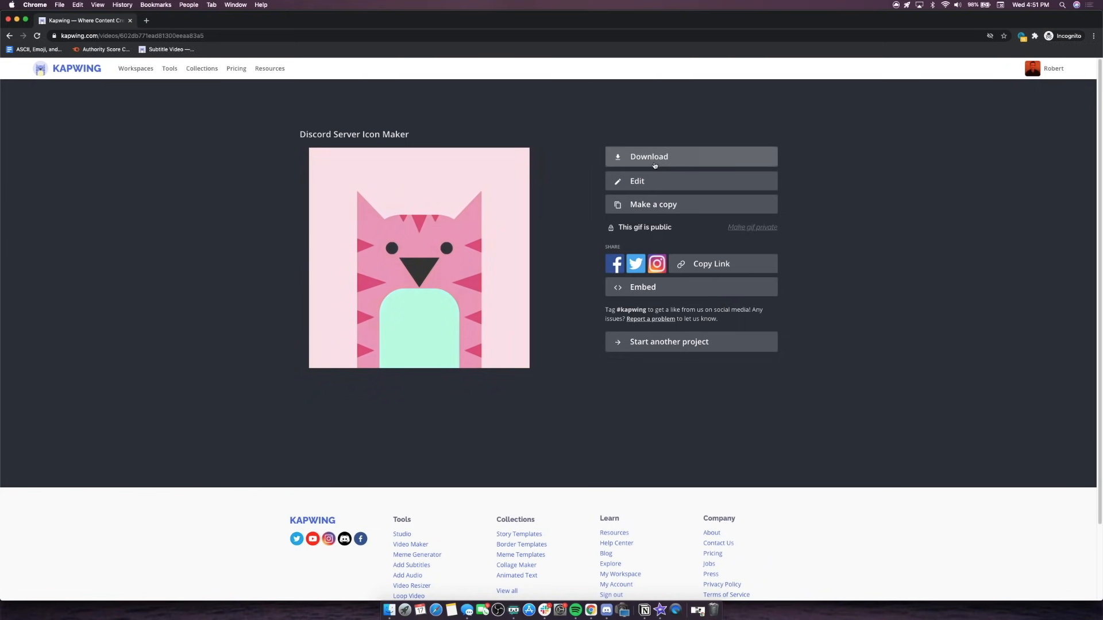
Download the finished cat GIF to the computer as a .gif file.
{"action": "left_click", "coordinate": [648, 156]}
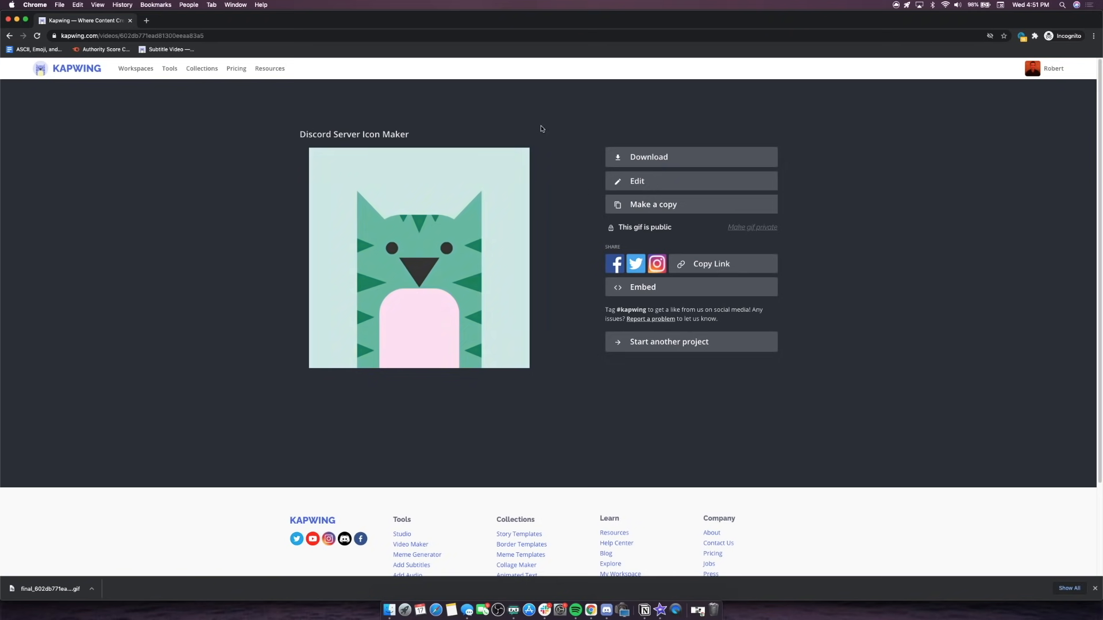
{"action": "mouse_move", "coordinate": [560, 161]}
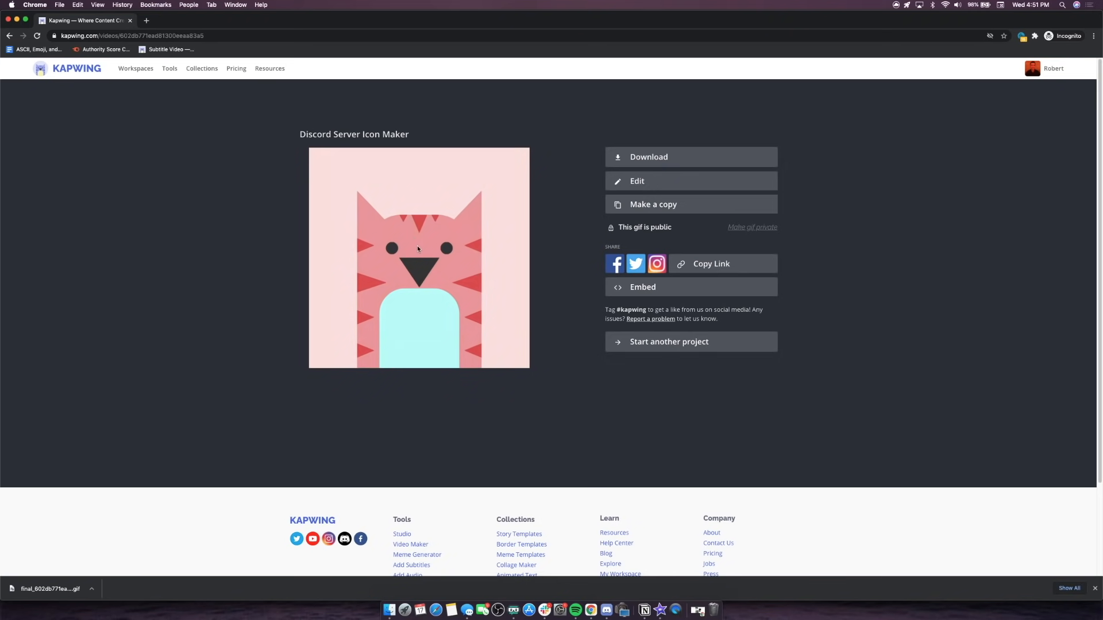
{"action": "mouse_move", "coordinate": [534, 277]}
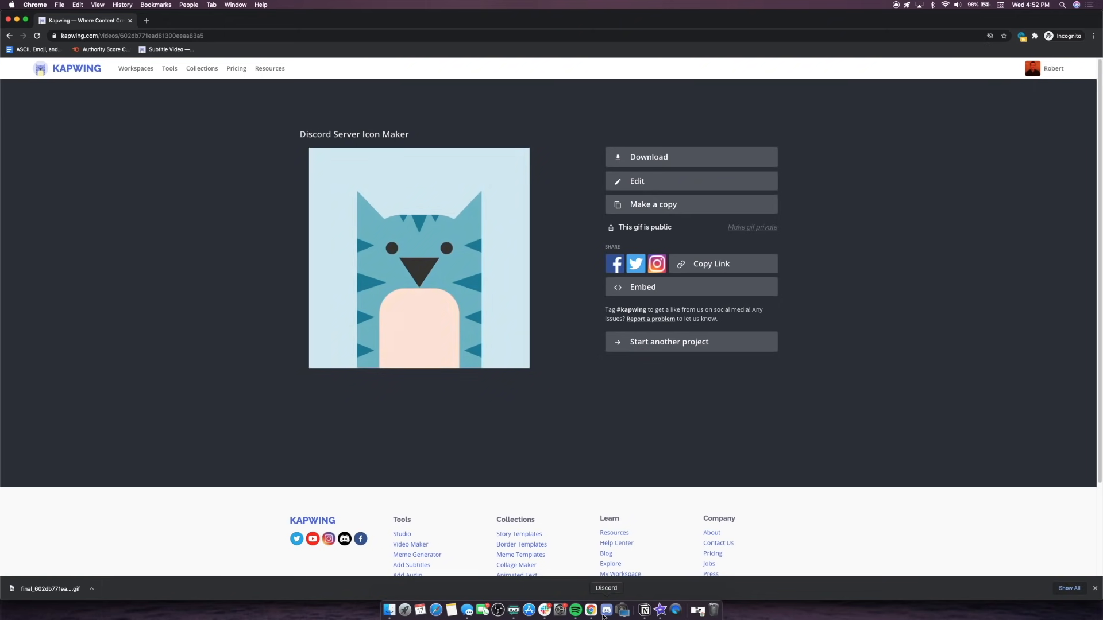
Switch to Discord and bring up Kapwing Community's Server Overview settings.
{"action": "left_click", "coordinate": [605, 610]}
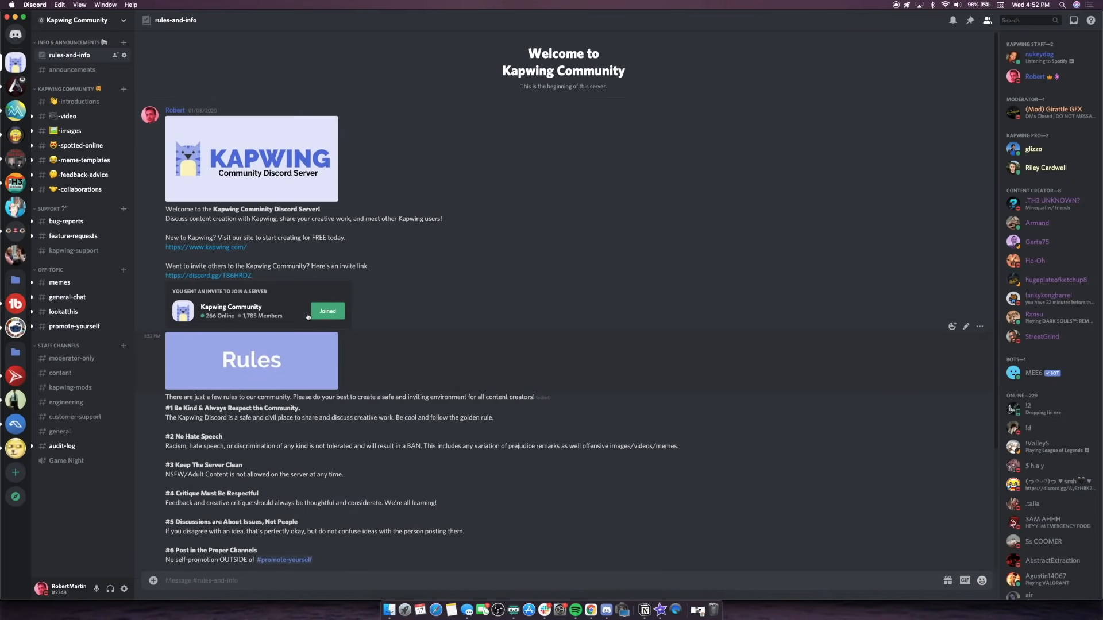
{"action": "mouse_move", "coordinate": [15, 62]}
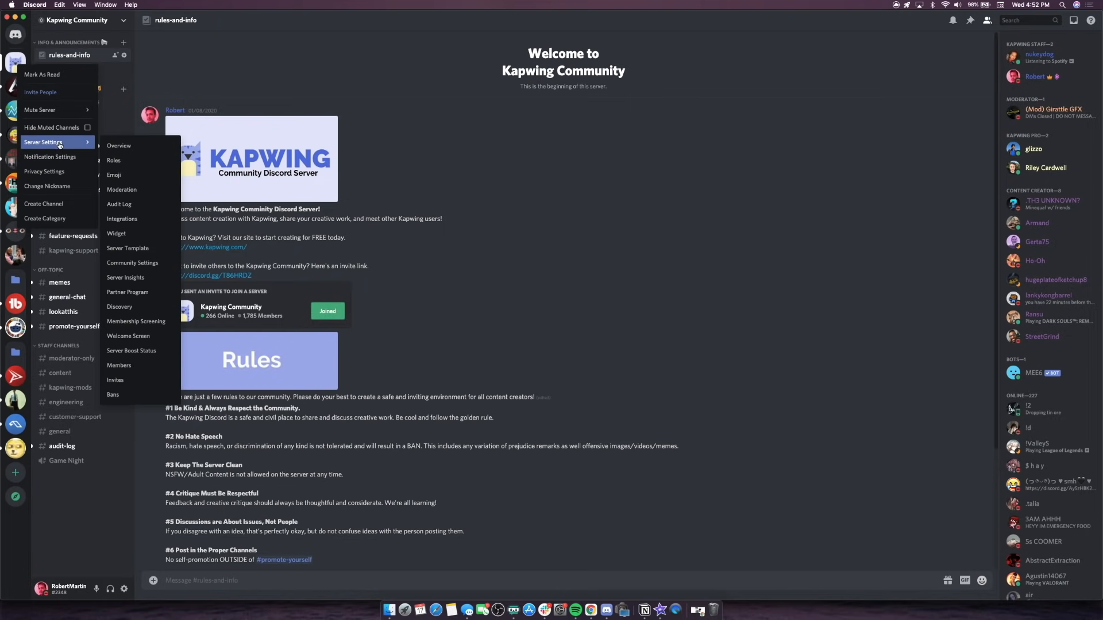
{"action": "left_click", "coordinate": [119, 146]}
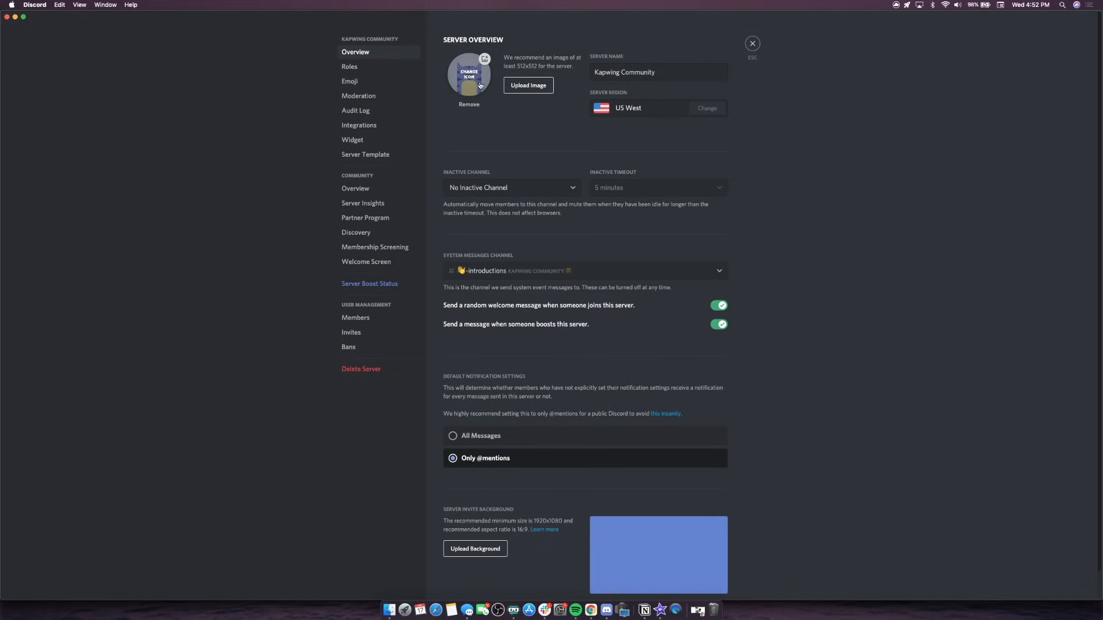
{"action": "mouse_move", "coordinate": [458, 65]}
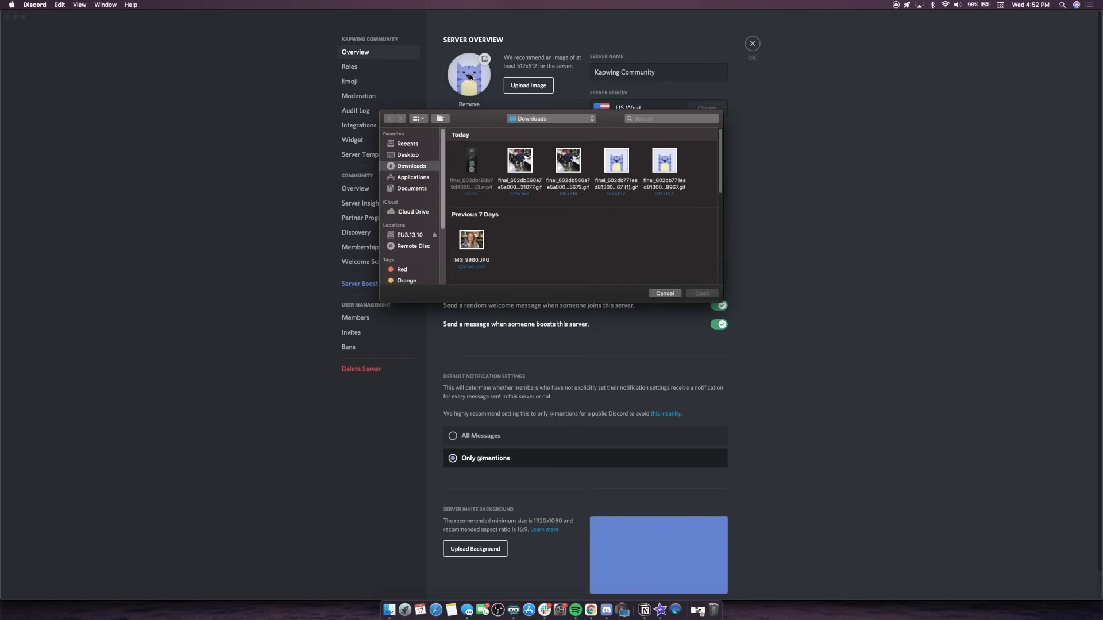
Choose the latest downloaded cat GIF as the new server icon preview.
{"action": "left_click", "coordinate": [664, 161]}
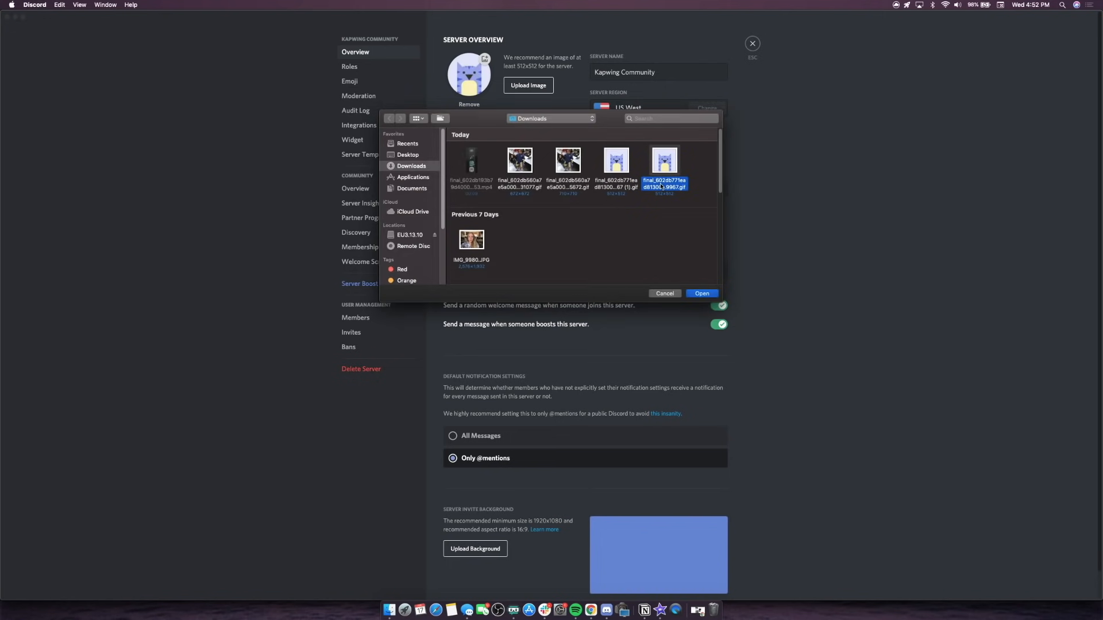
{"action": "left_click", "coordinate": [700, 293]}
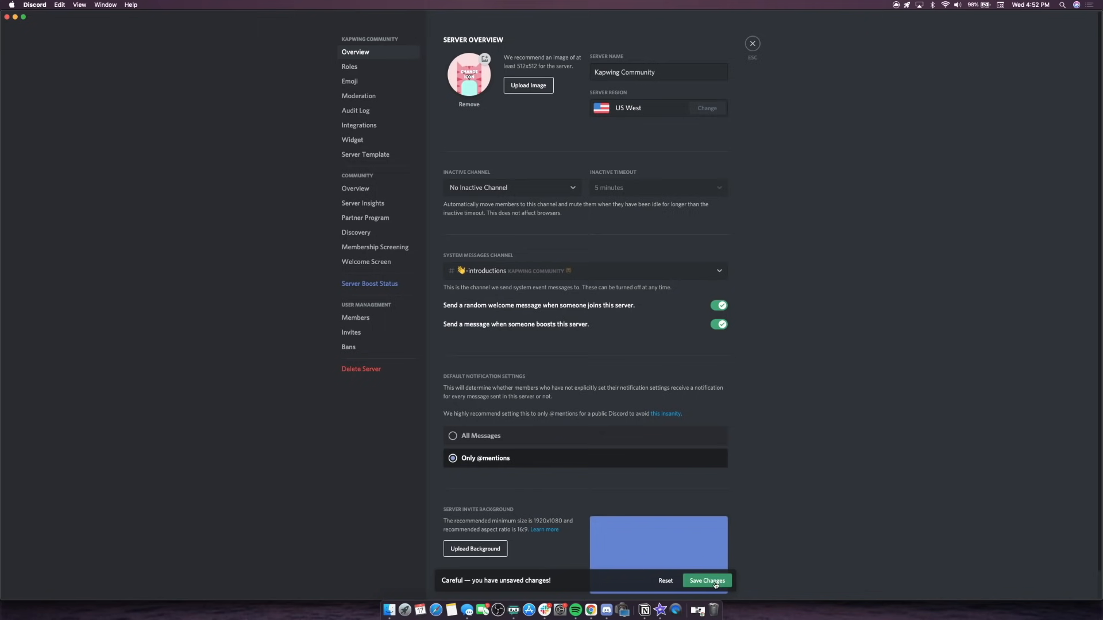
Save the animated cat GIF as the server icon and return to the channel view.
{"action": "left_click", "coordinate": [706, 580]}
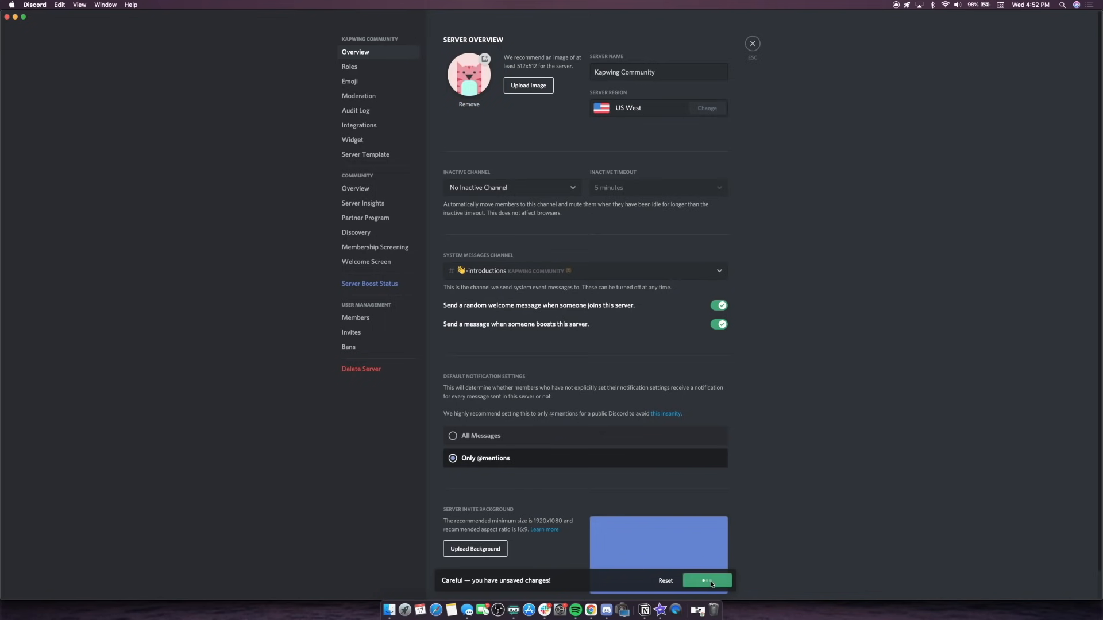
{"action": "left_click", "coordinate": [707, 580]}
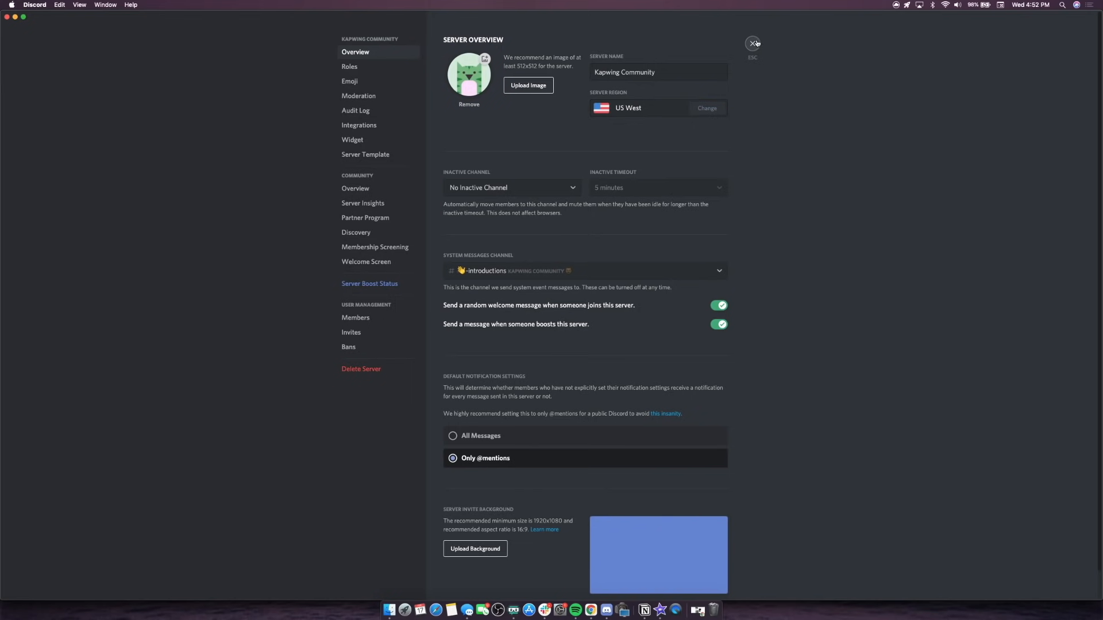
{"action": "left_click", "coordinate": [752, 42]}
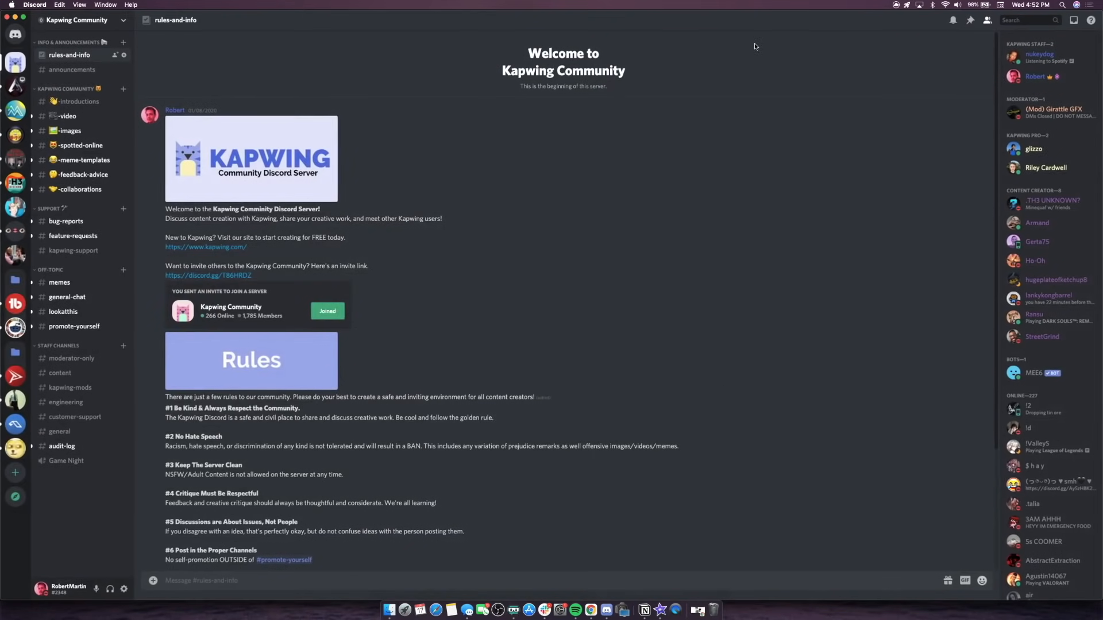